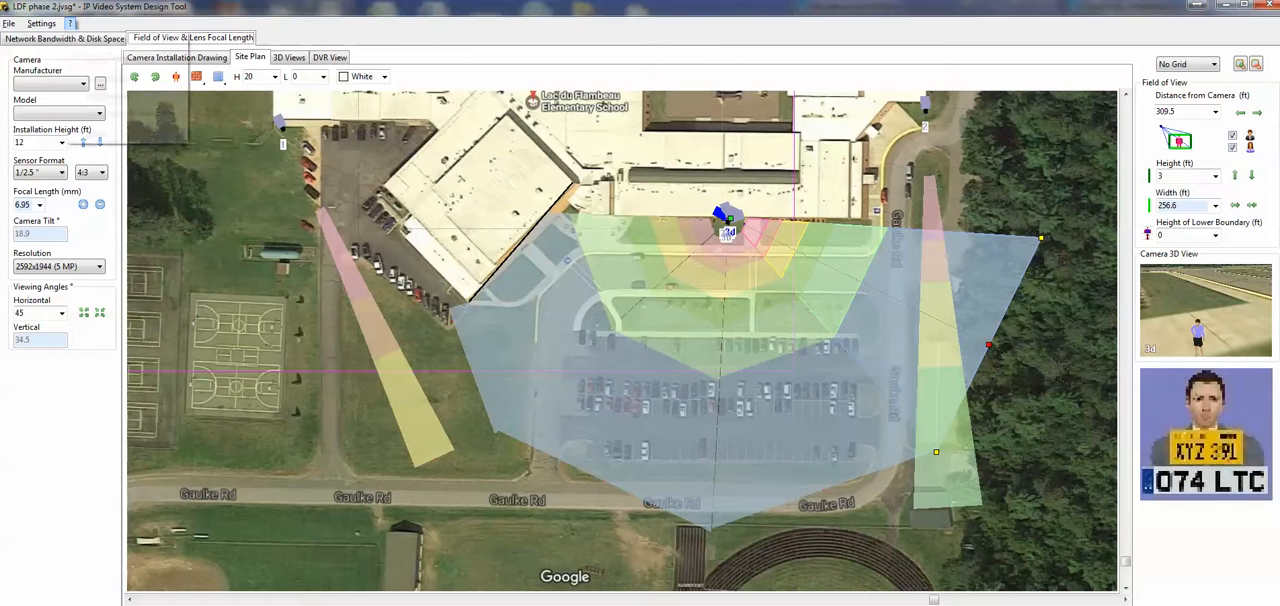
Bring up Camera Zone Visualization from Settings and select the Strong Identification zone row
click(40, 22)
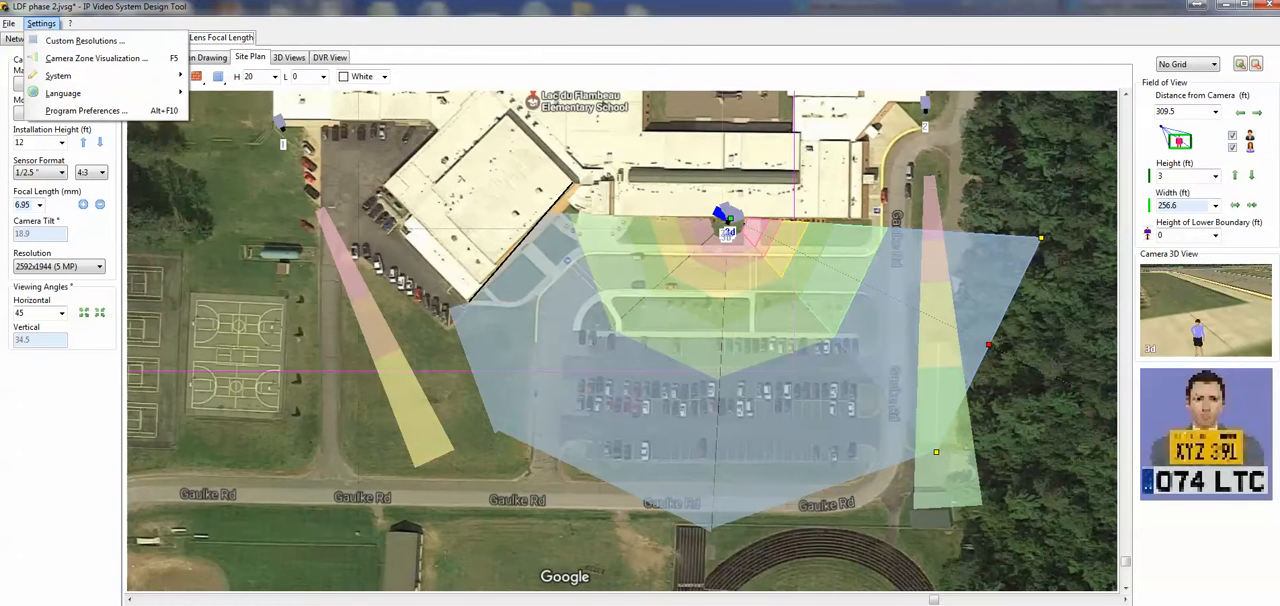
click(96, 58)
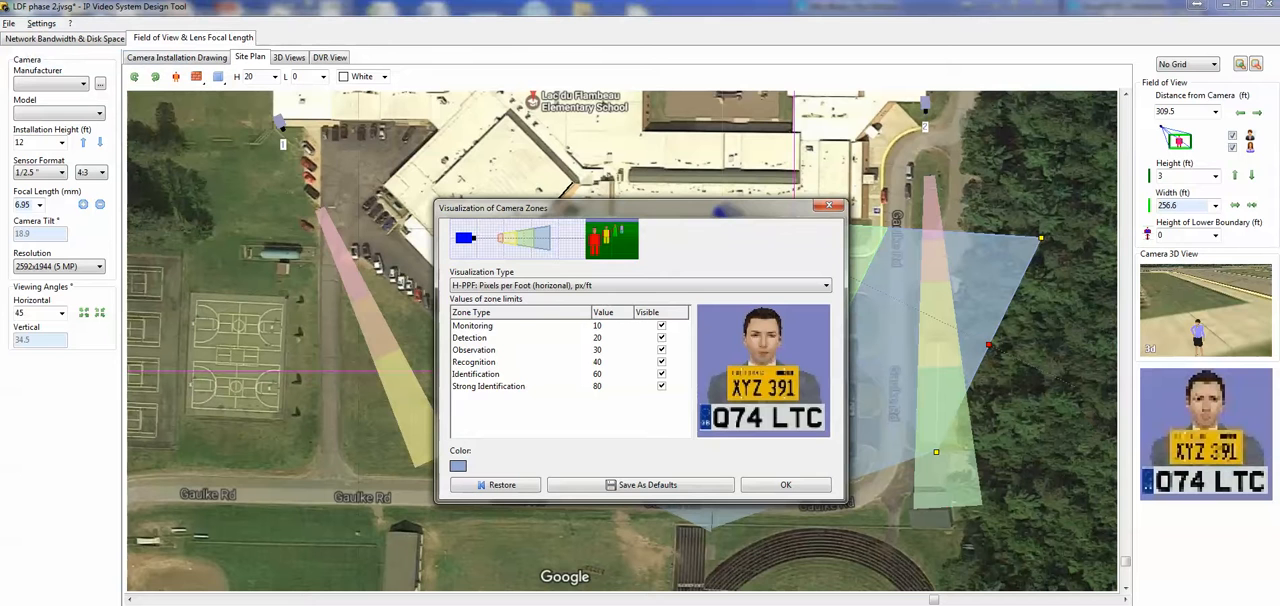
click(488, 386)
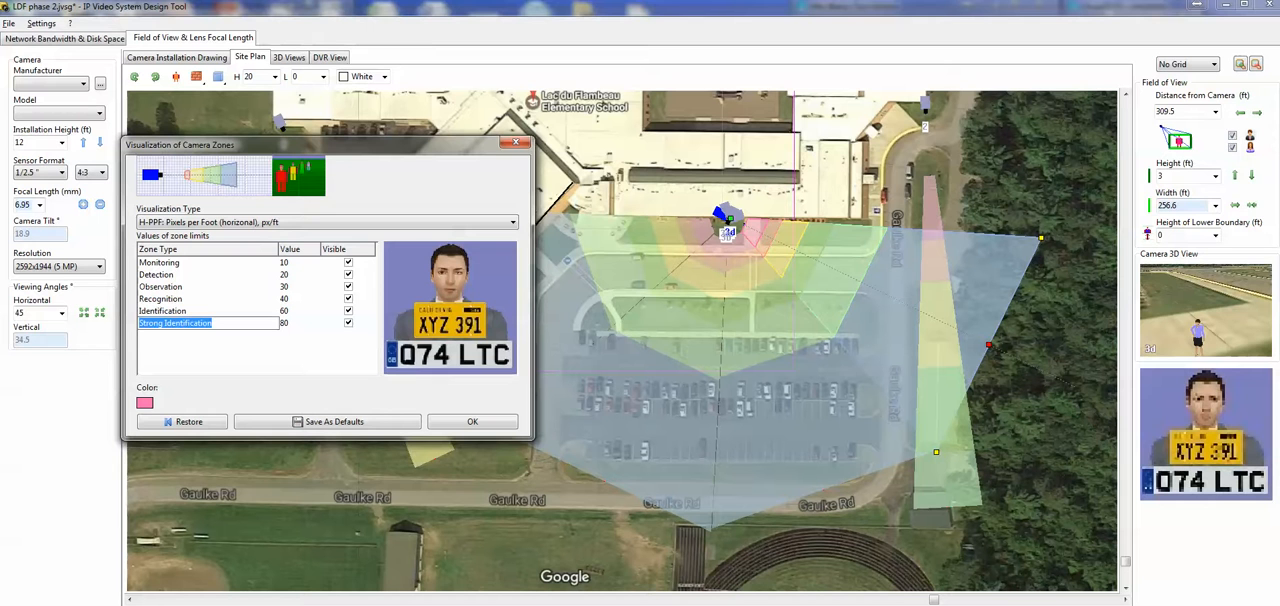
click(162, 310)
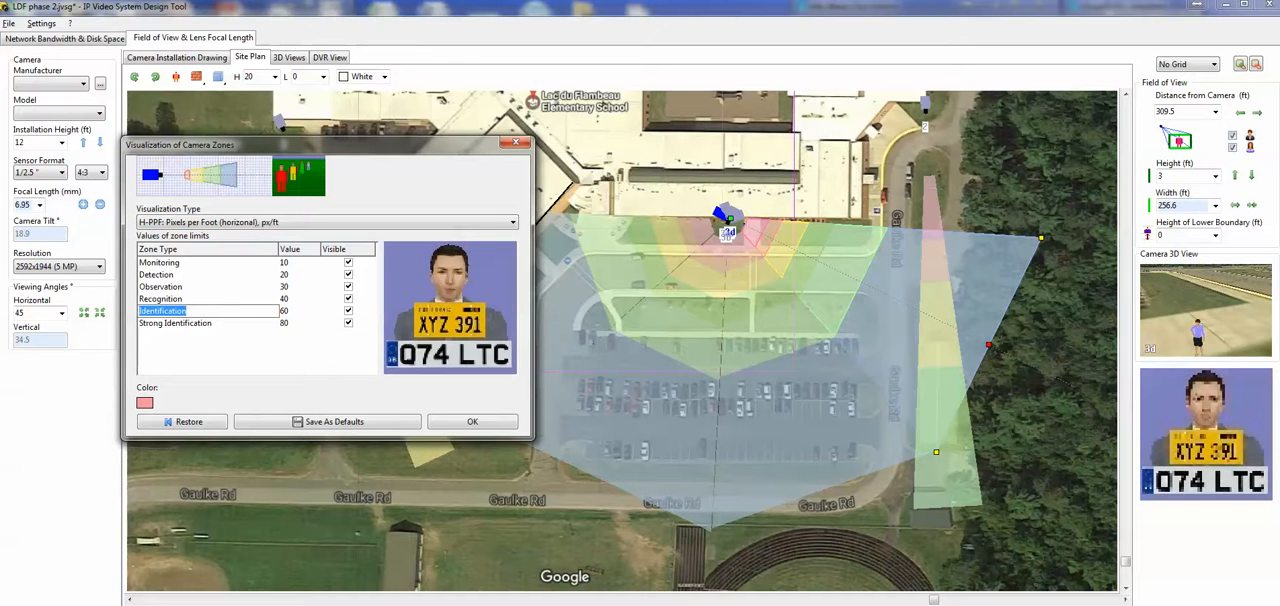
click(160, 298)
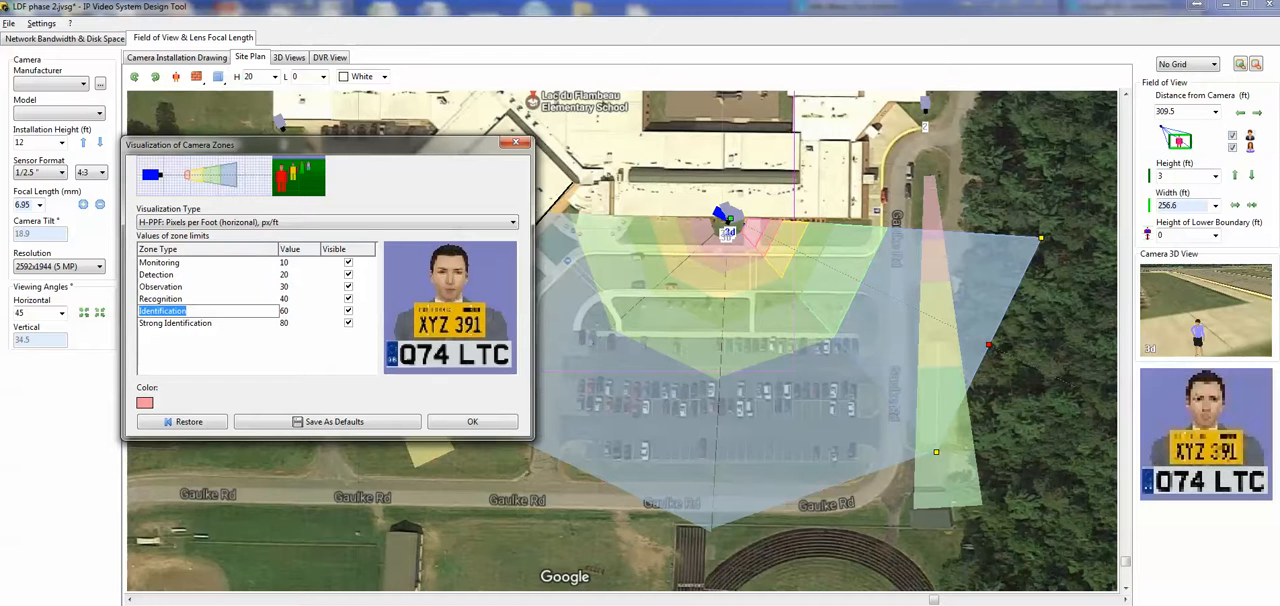
click(160, 300)
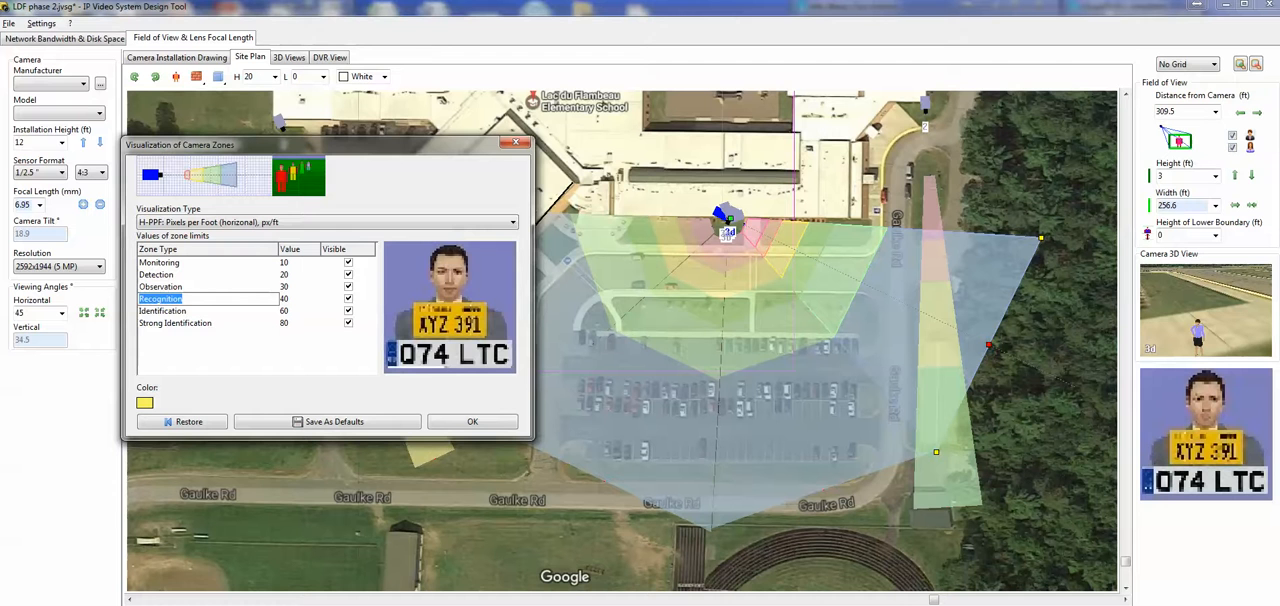
click(160, 288)
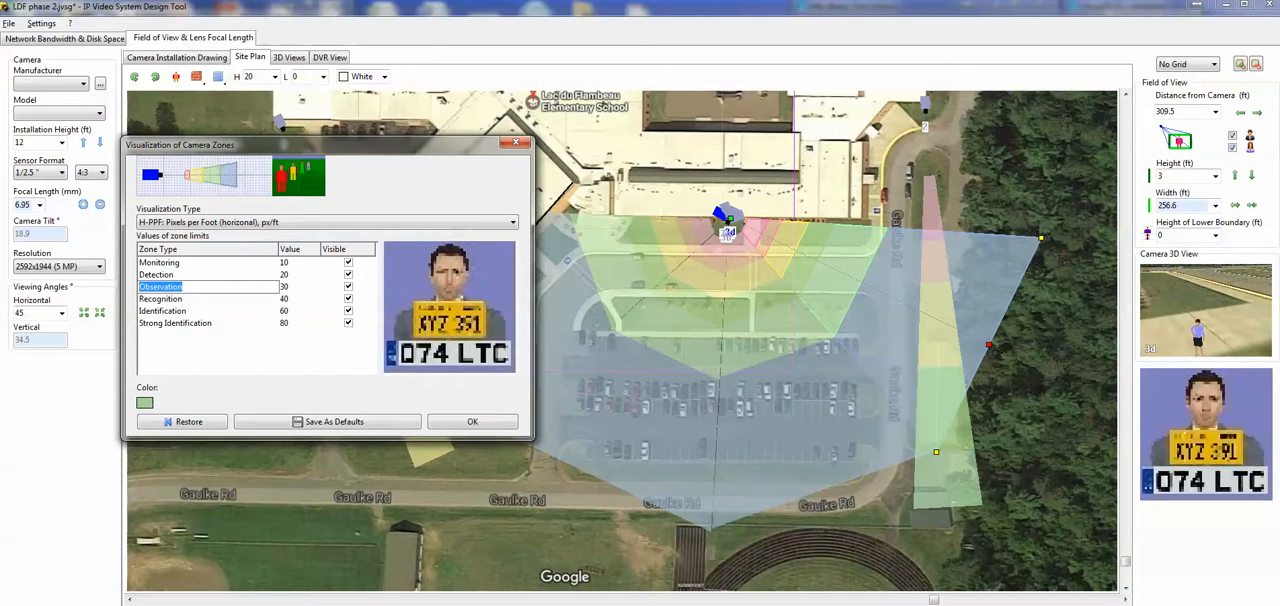
click(156, 274)
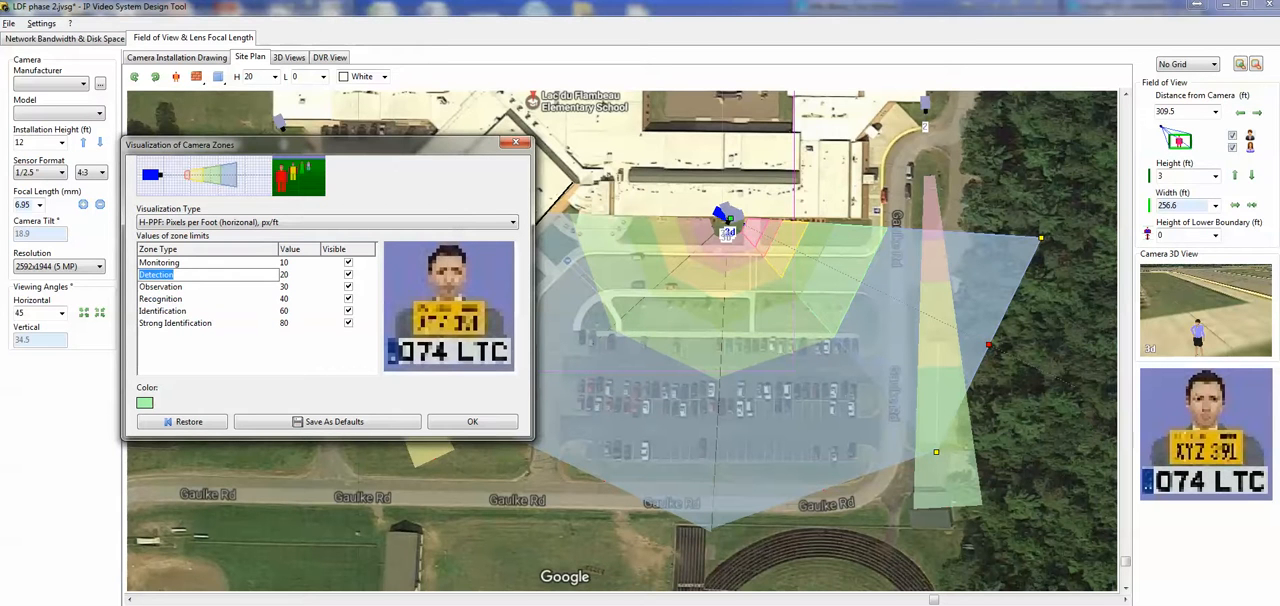
click(160, 262)
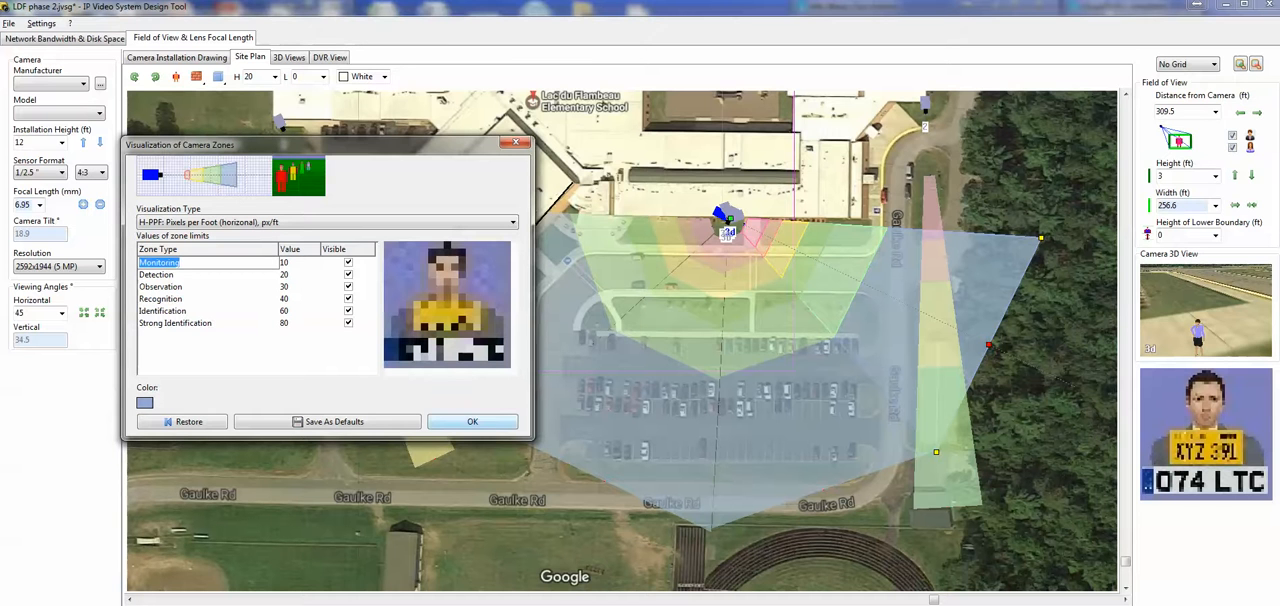
click(472, 420)
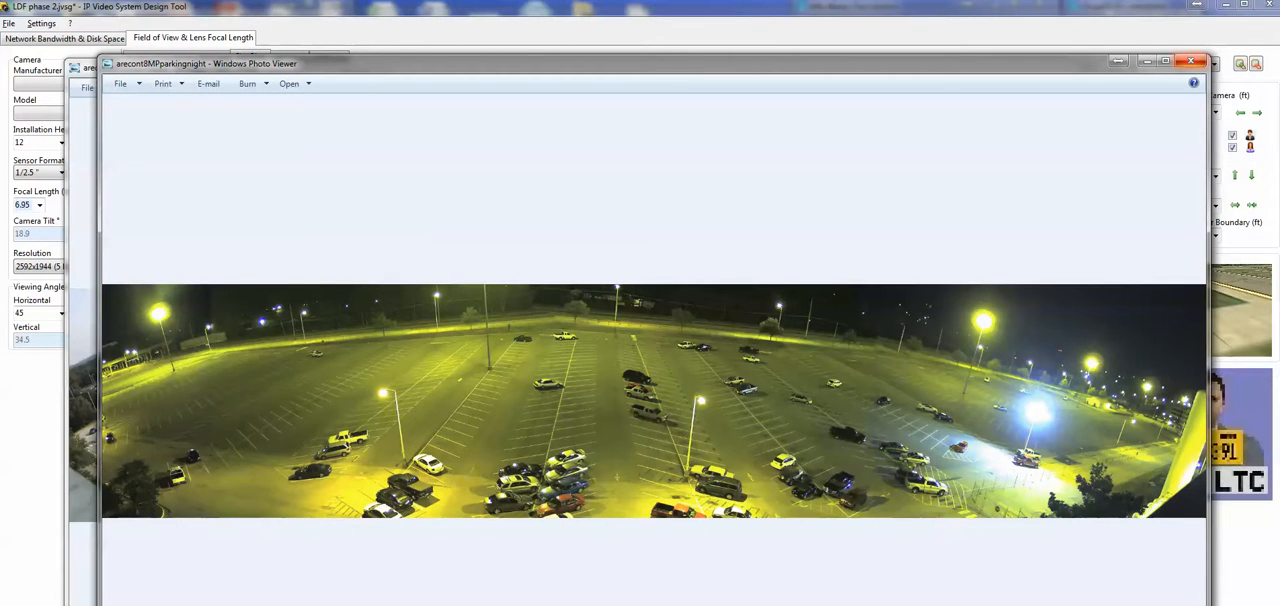
Switch to the ACTi I98 product page and highlight the OZT and 33x Zoom specs in its title
click(1190, 60)
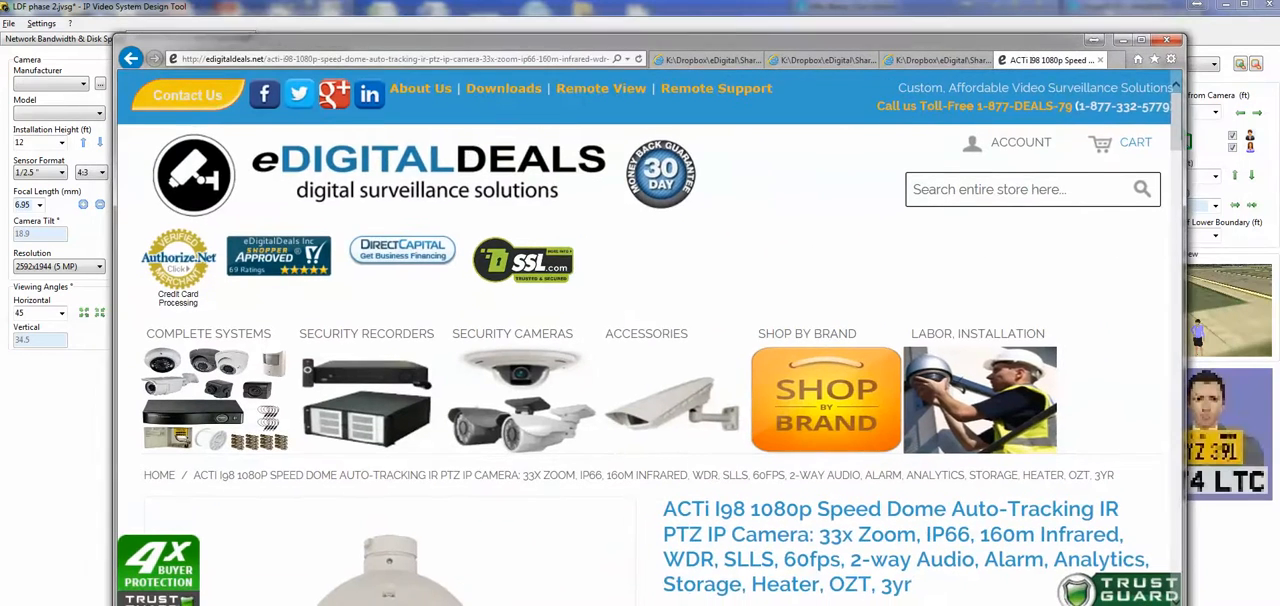
scroll(down, 3)
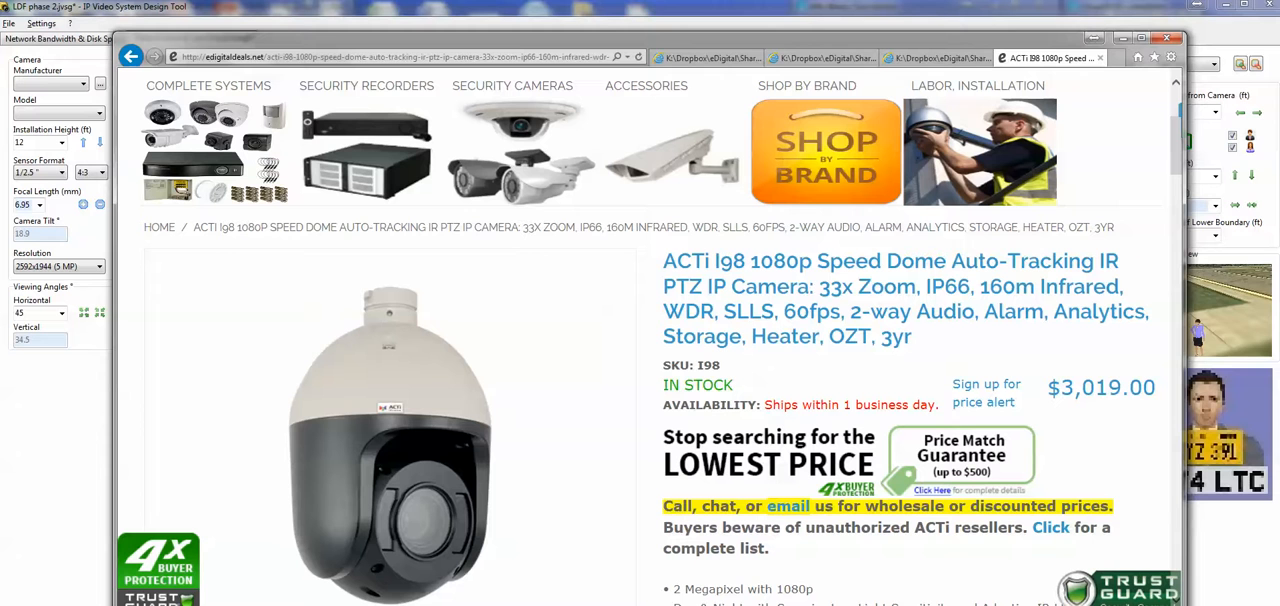
double_click(856, 336)
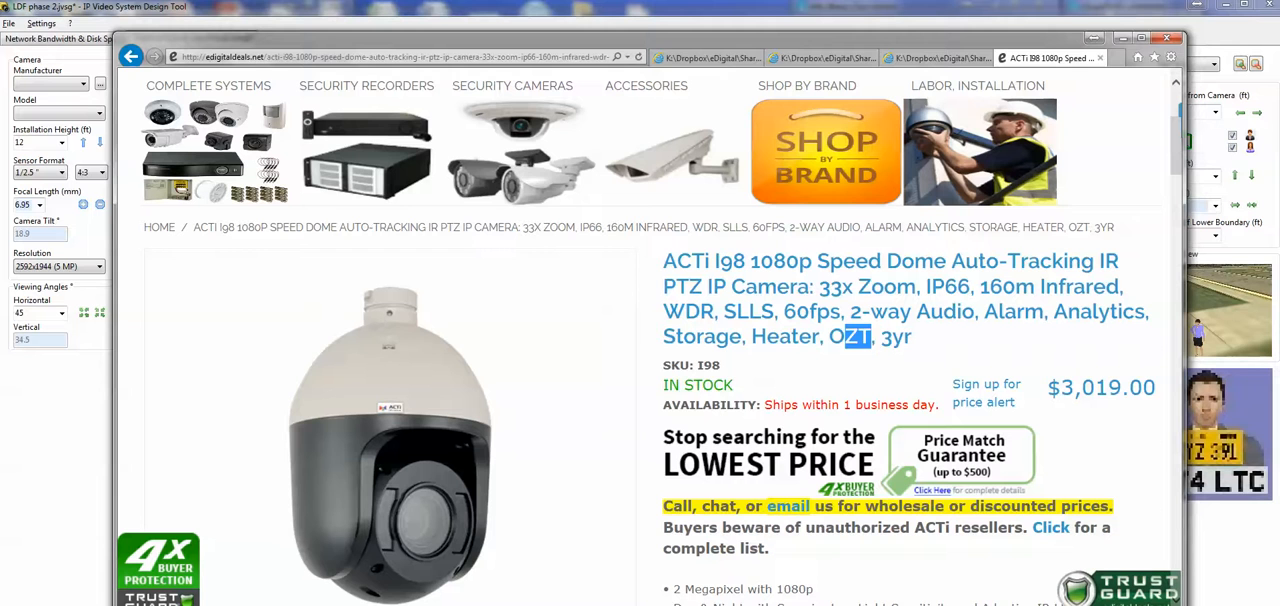
double_click(1022, 260)
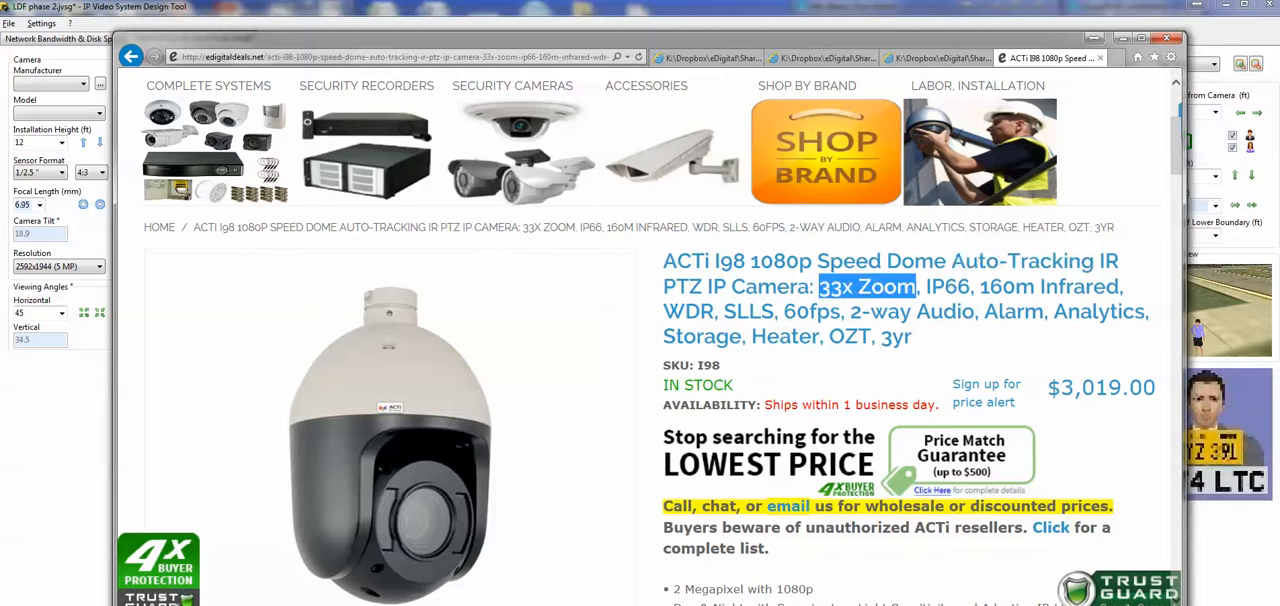
double_click(996, 288)
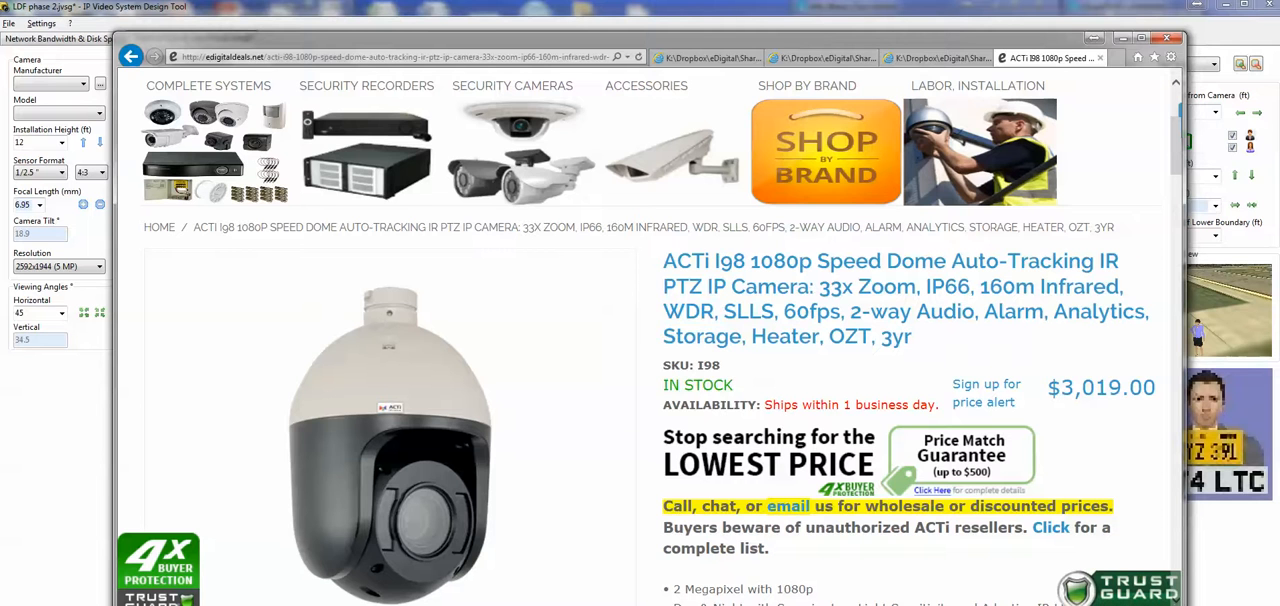
Highlight the Heater feature, then read down the Product Specification table to the 69.3°~3° horizontal viewing angle
double_click(748, 312)
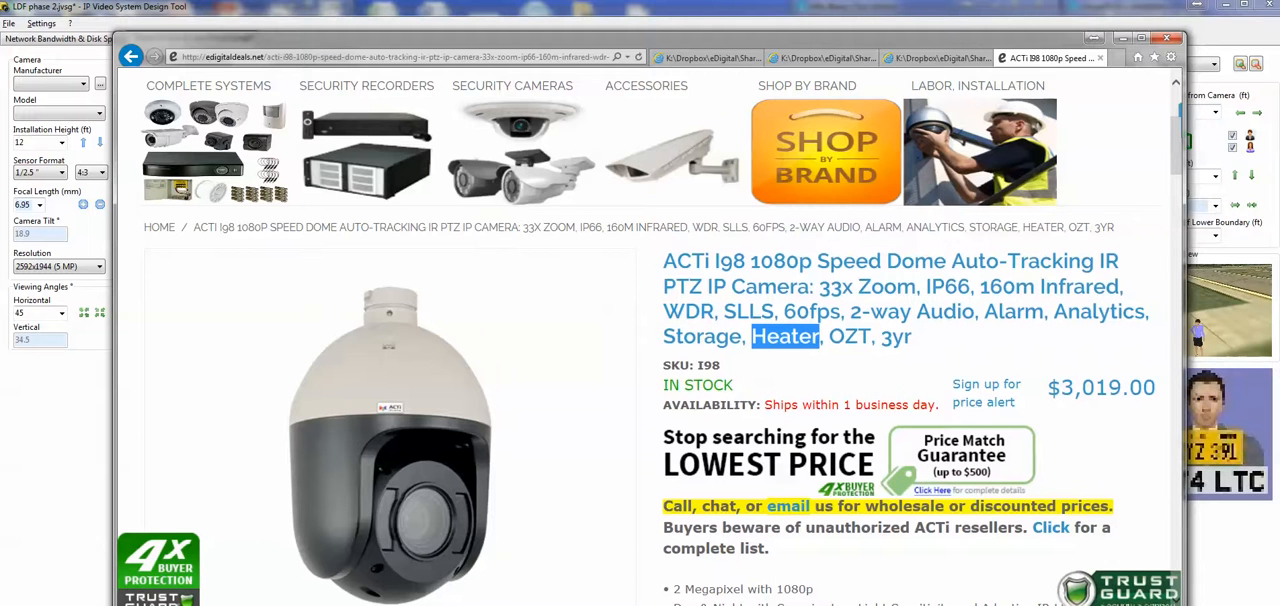
scroll(down, 3)
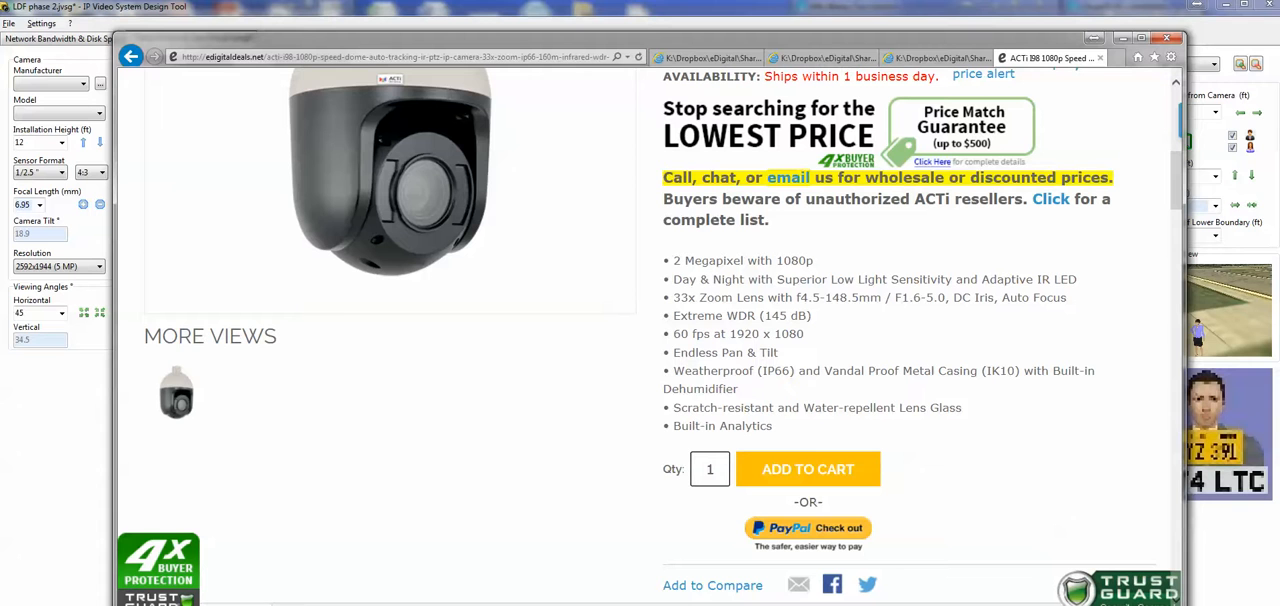
drag(662, 388, 962, 408)
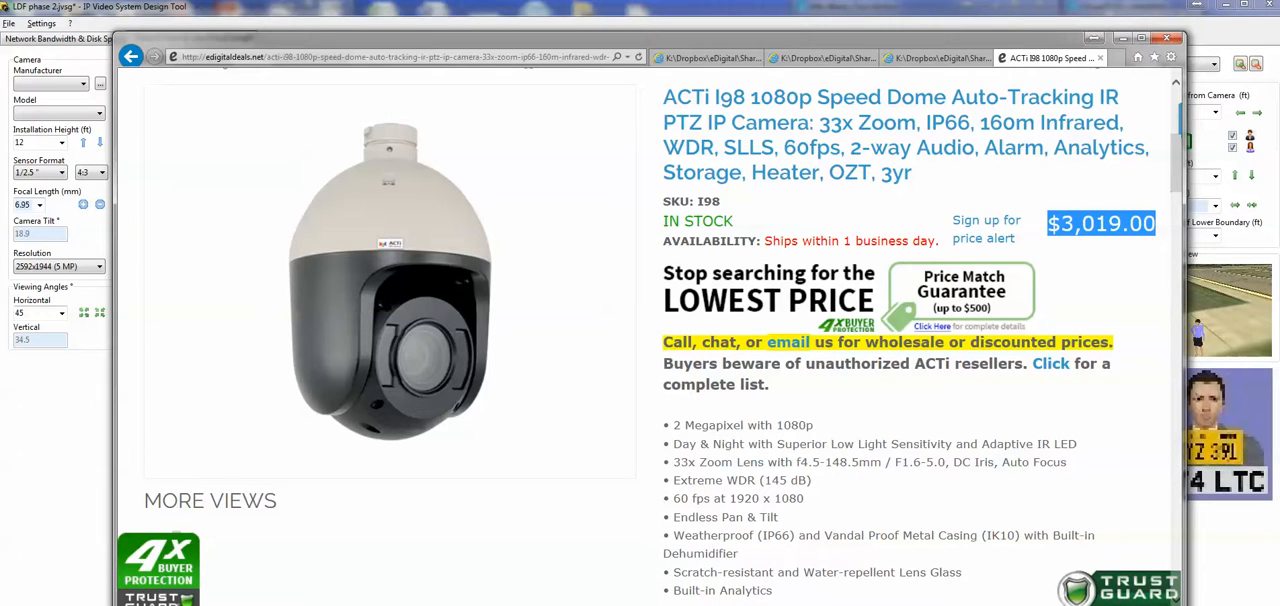
scroll(down, 3)
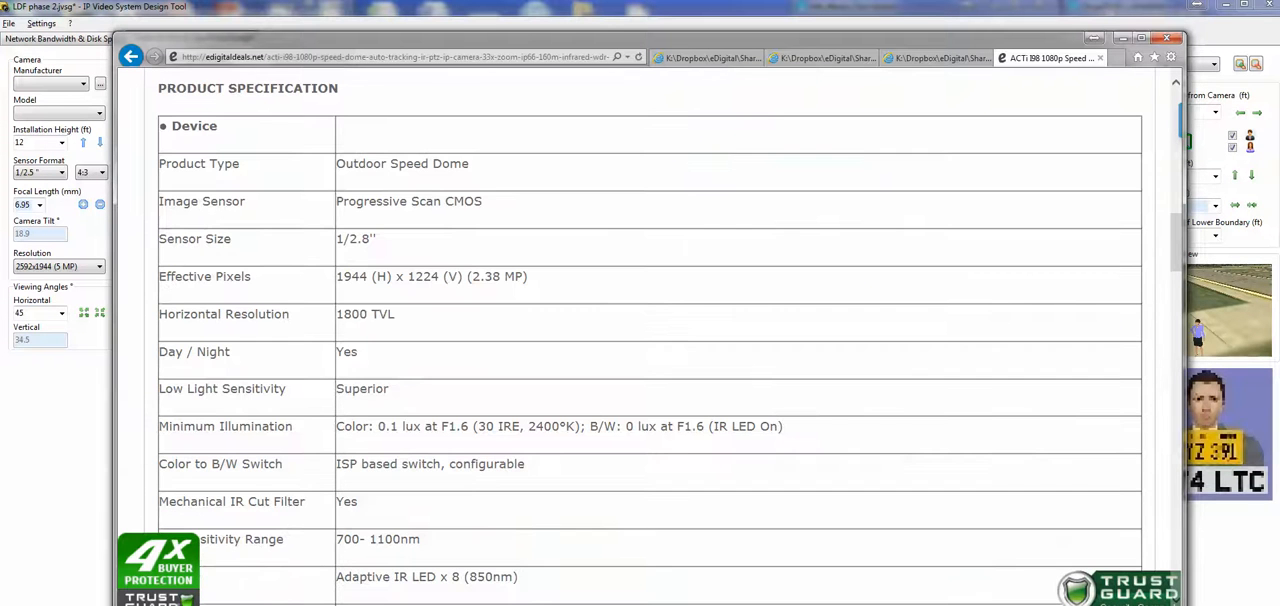
scroll(down, 3)
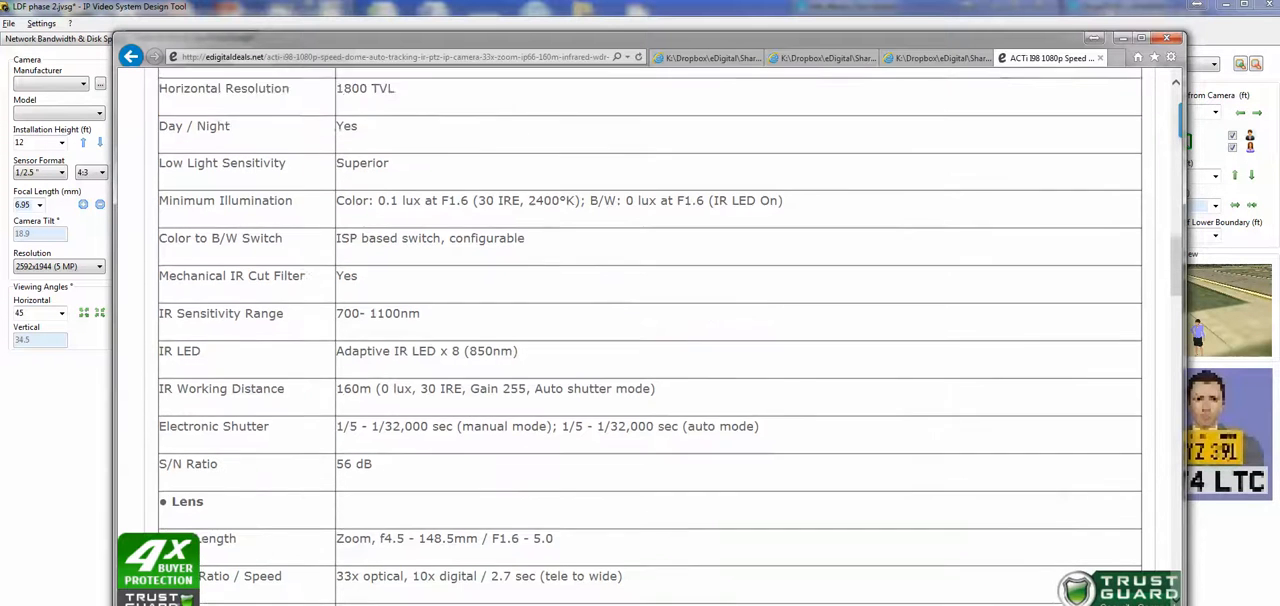
scroll(down, 3)
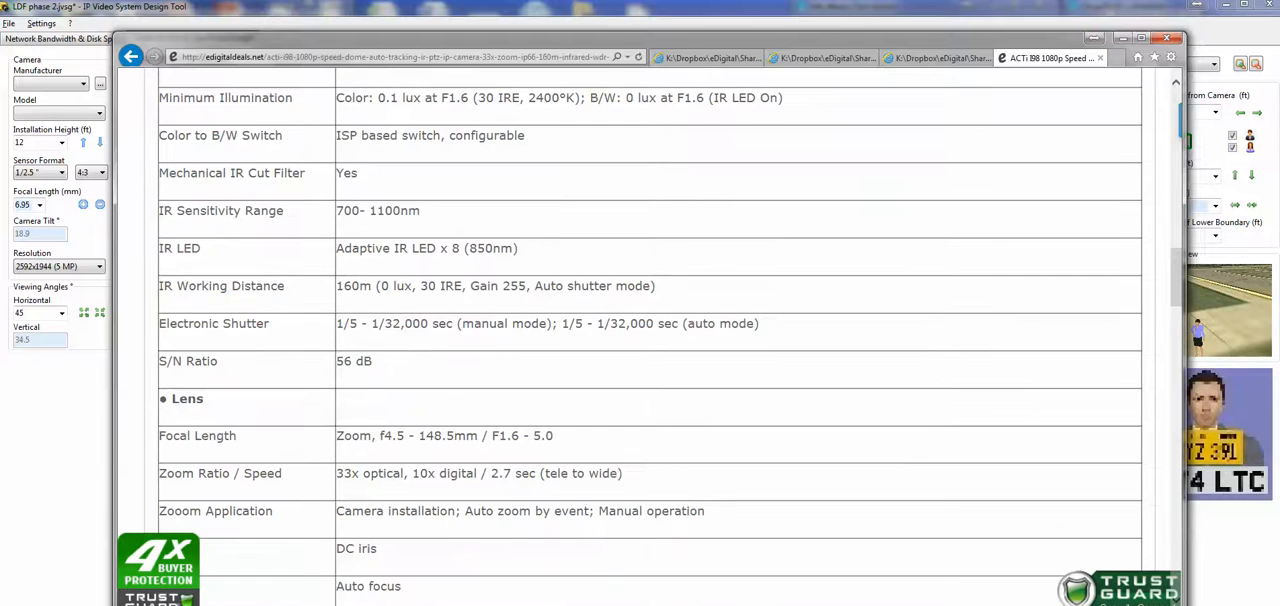
scroll(down, 3)
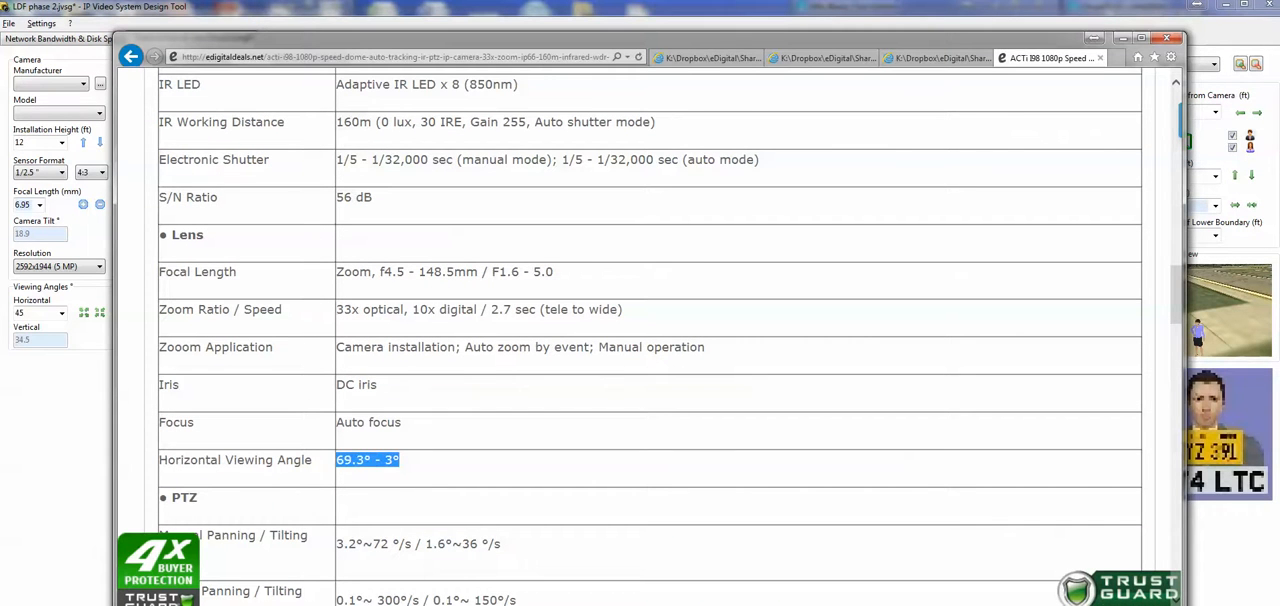
scroll(down, 3)
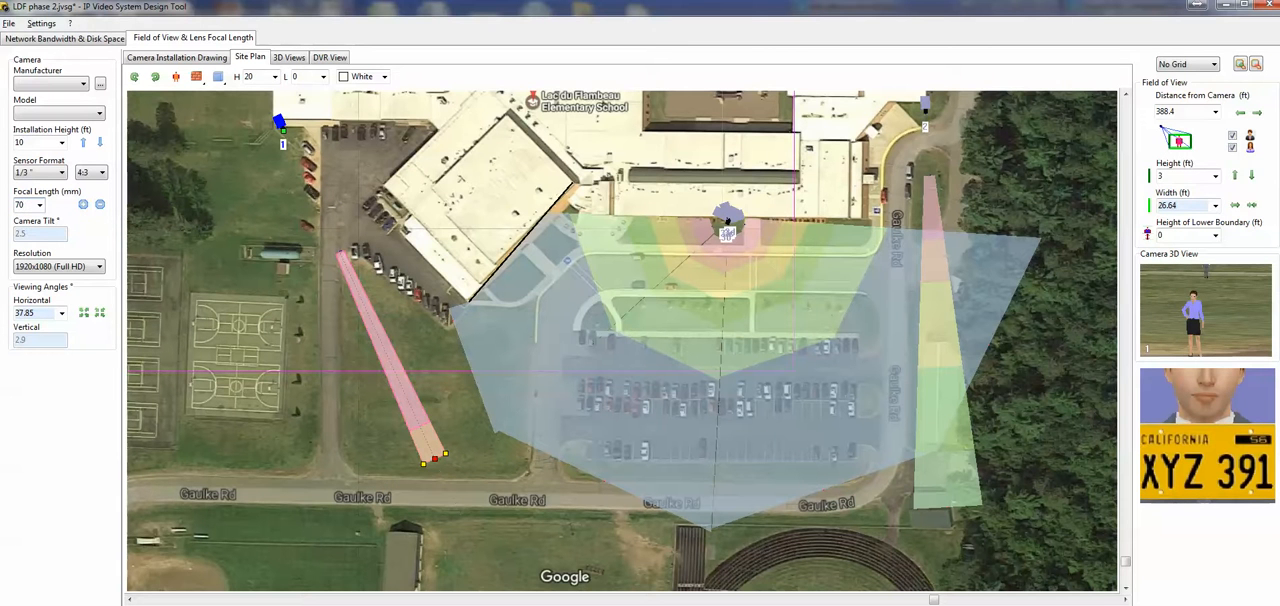
mouse_move(30, 204)
text(192)
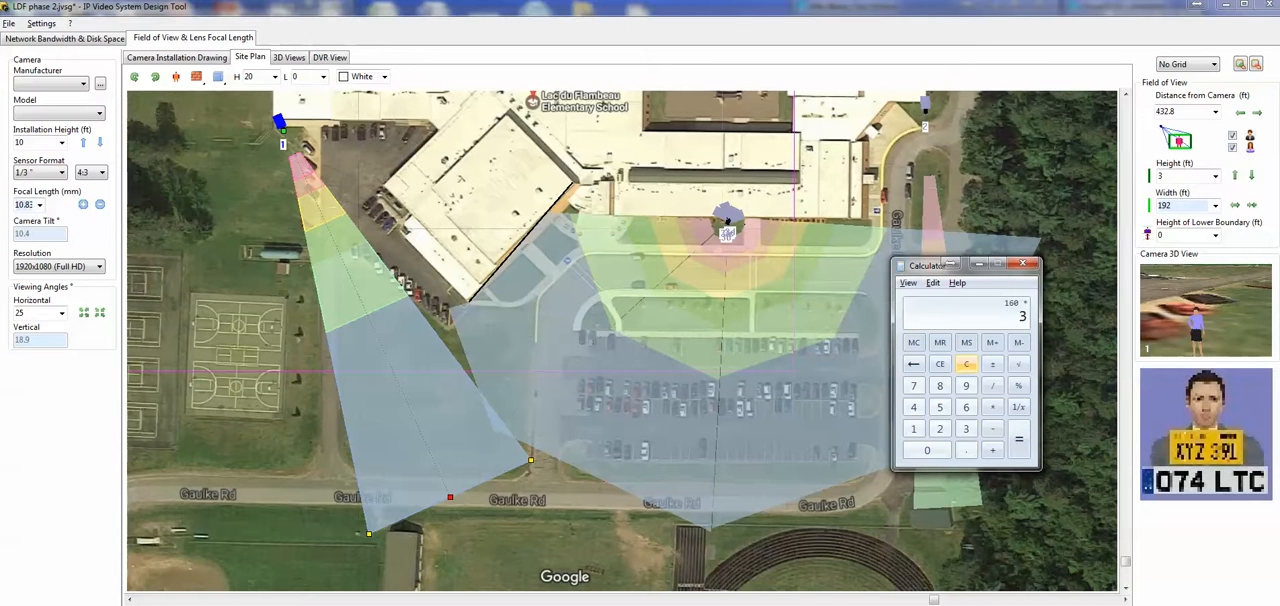
Key a value into Windows Calculator for the camera calculation
click(966, 448)
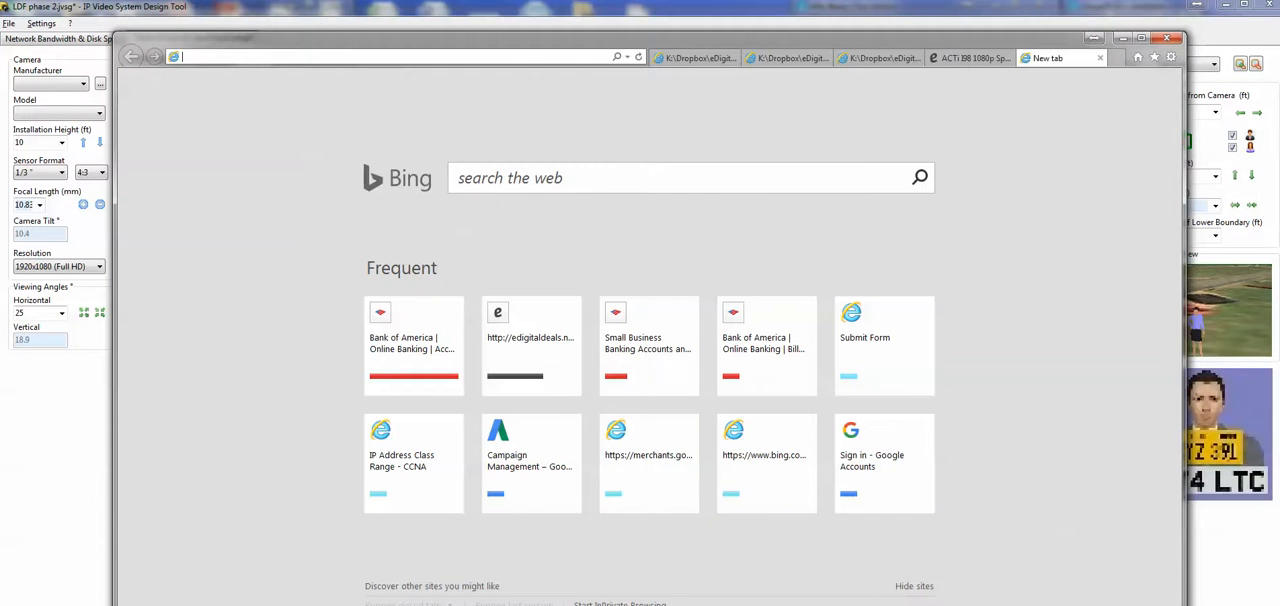
Search 160 in the Bing box of a new browser tab
text(160m-infrared-wdr-)
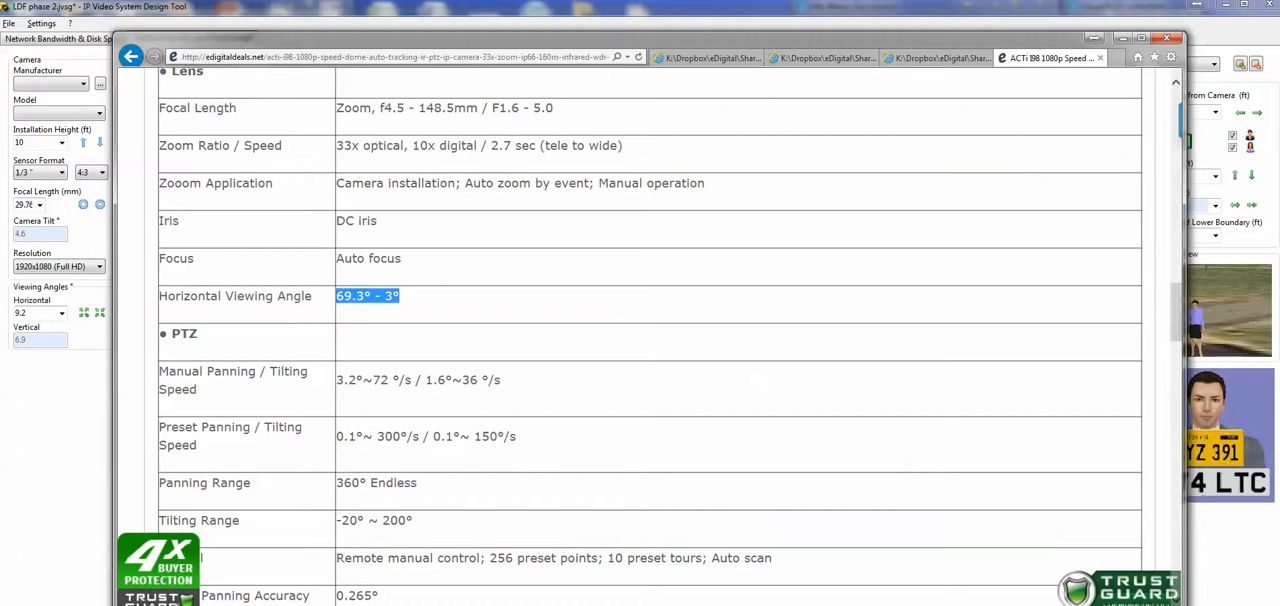
Review the Network, Alarm and Interface spec rows and return to the top of Product Specification
scroll(down, 3)
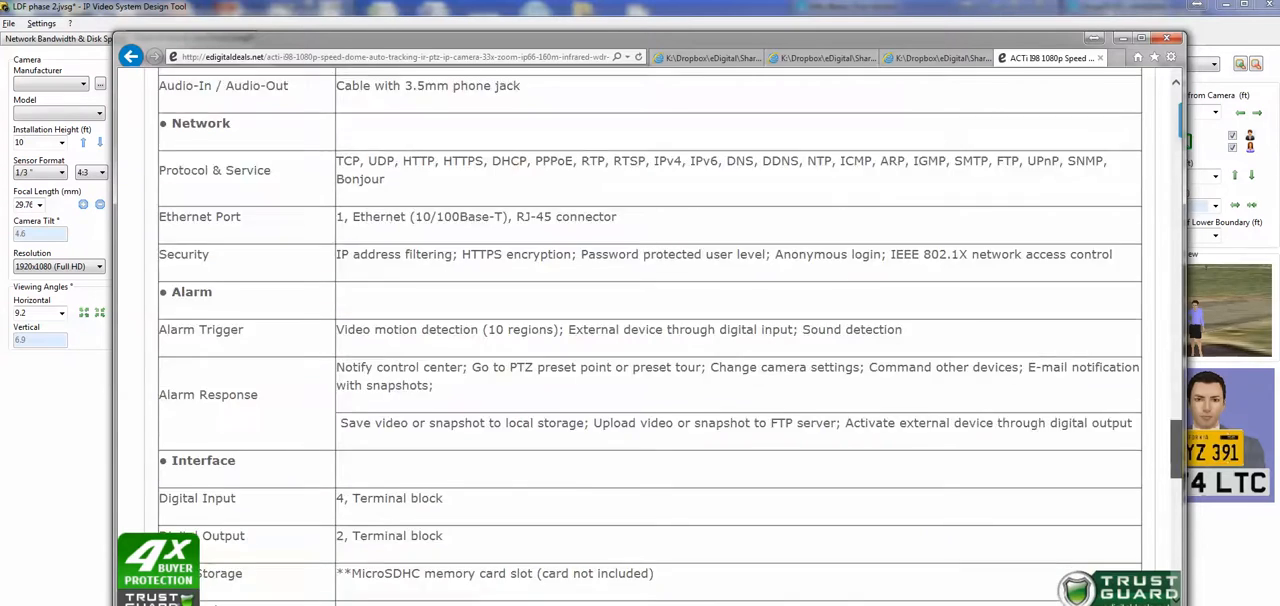
scroll(up, 3)
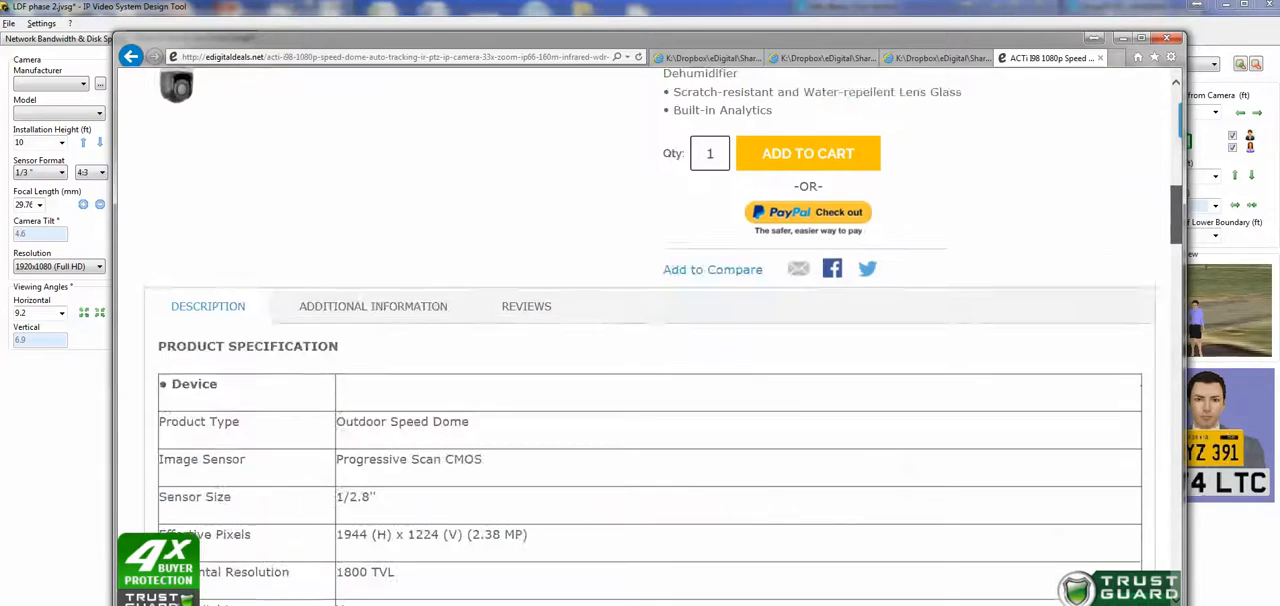
scroll(up, 3)
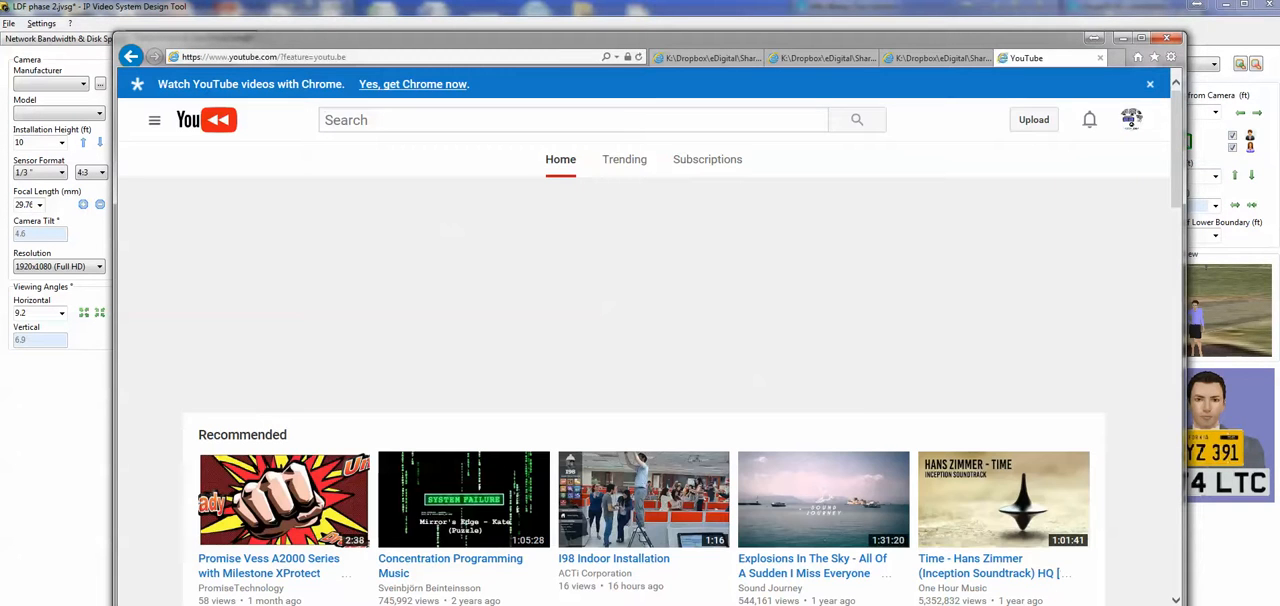
Search YouTube for 'acti i98' and start the ACTi PTZ Auto Tracking video
text(acti i98)
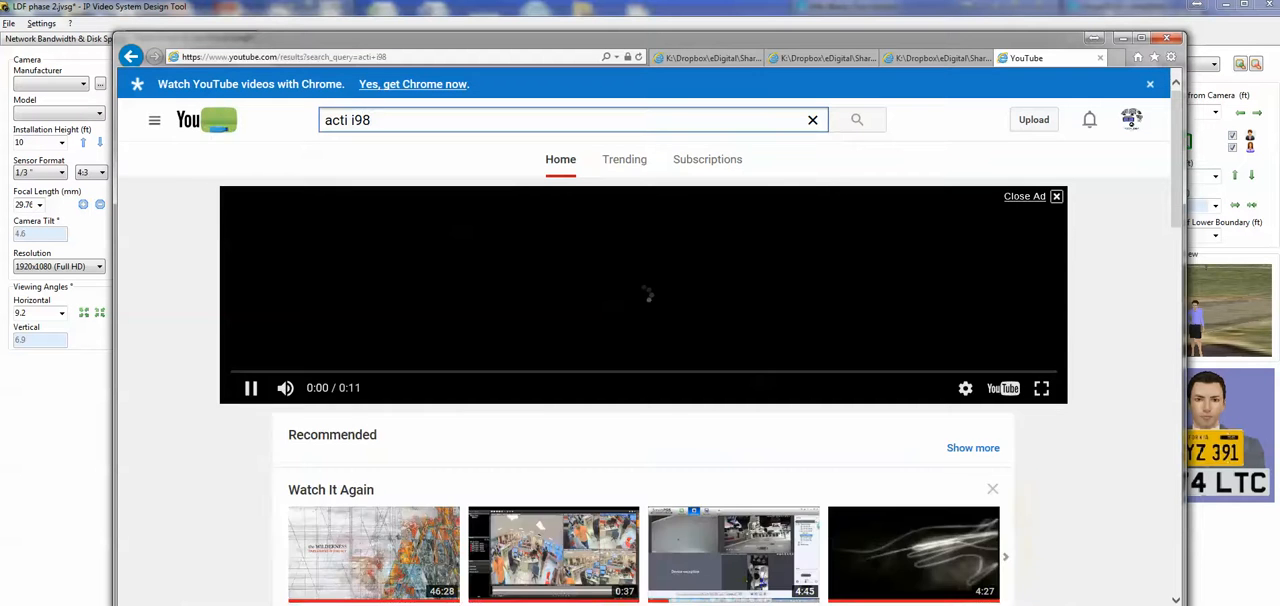
click(856, 120)
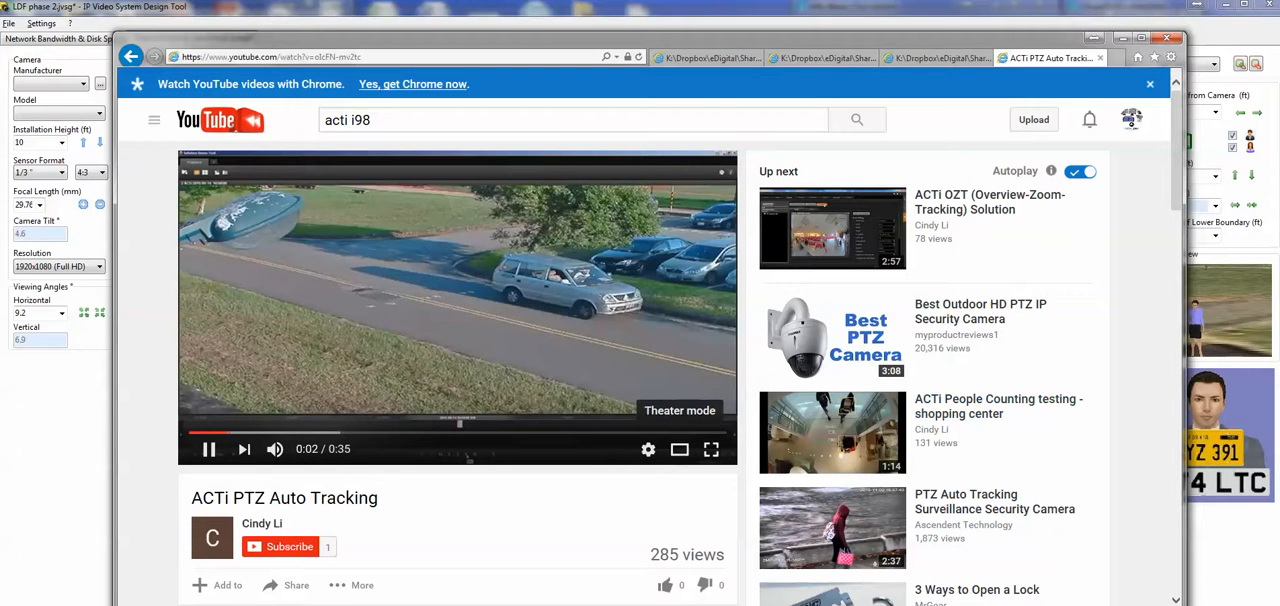
click(680, 410)
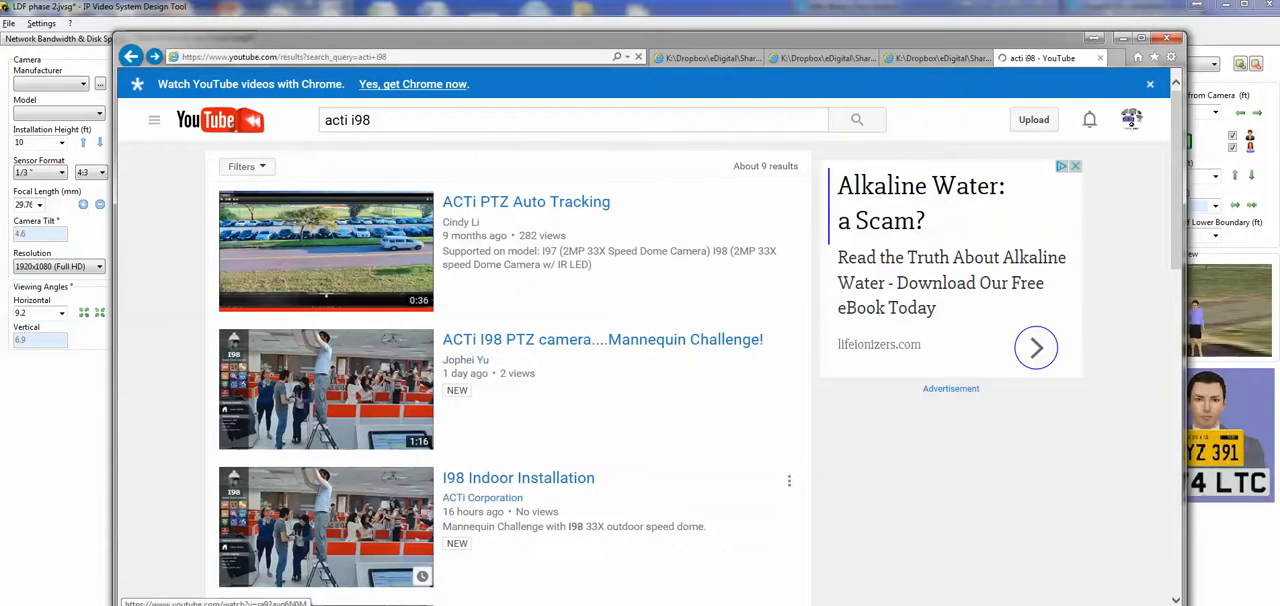
Scroll the acti i98 results and play the I98 Seaport night-time video
scroll(down, 3)
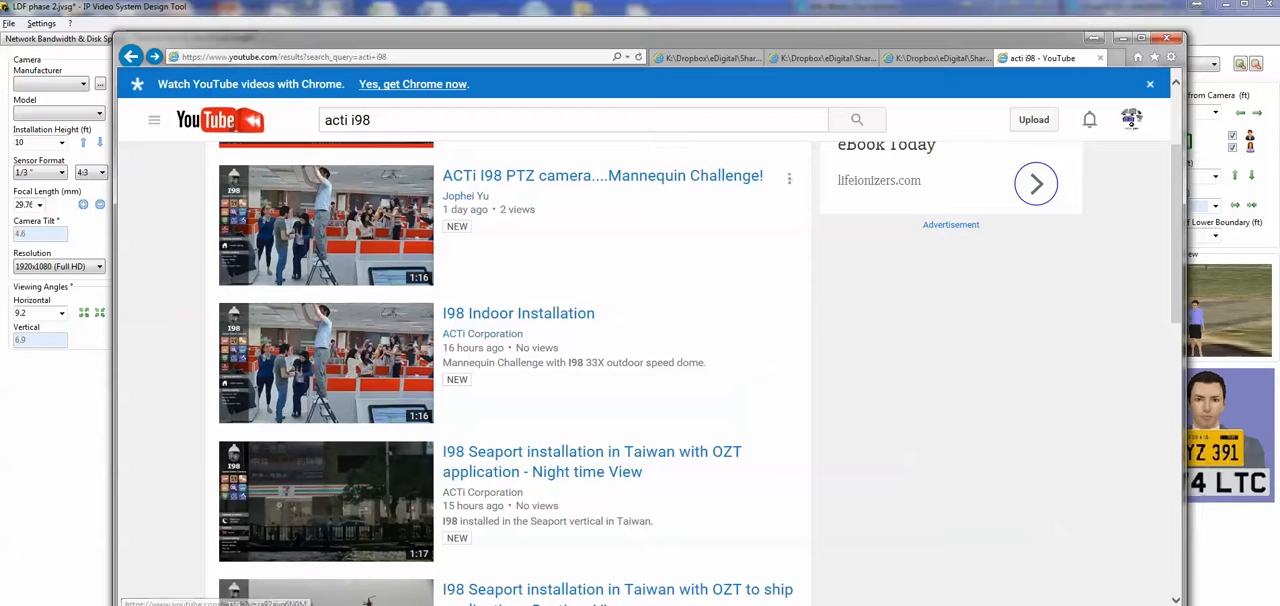
scroll(down, 3)
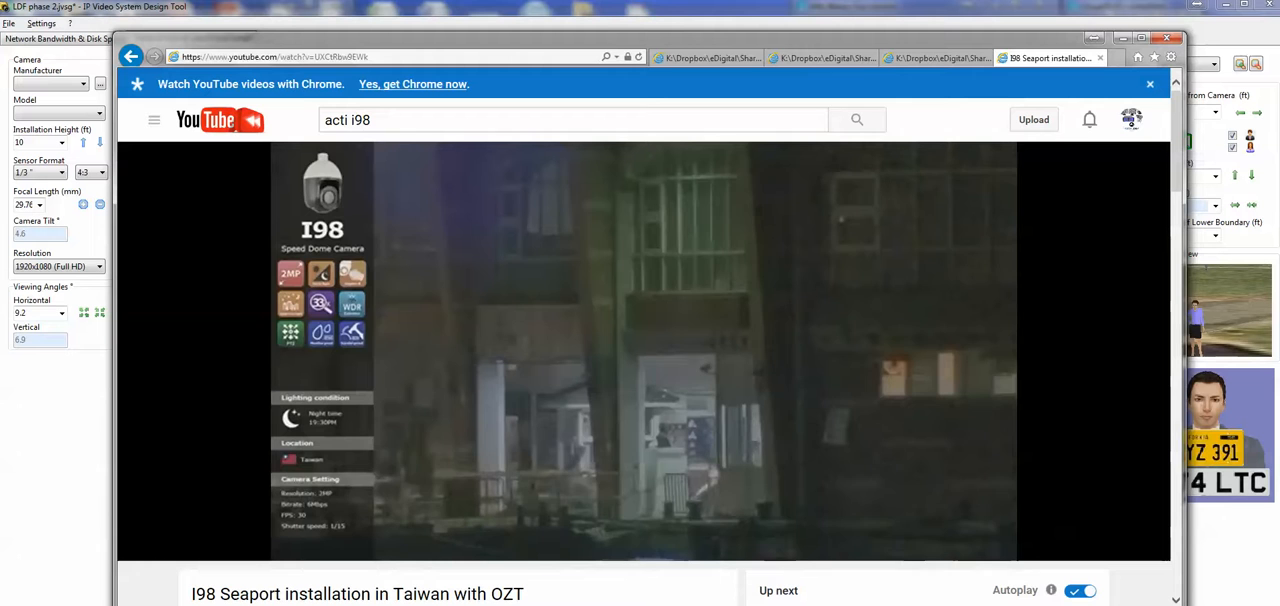
scroll(down, 3)
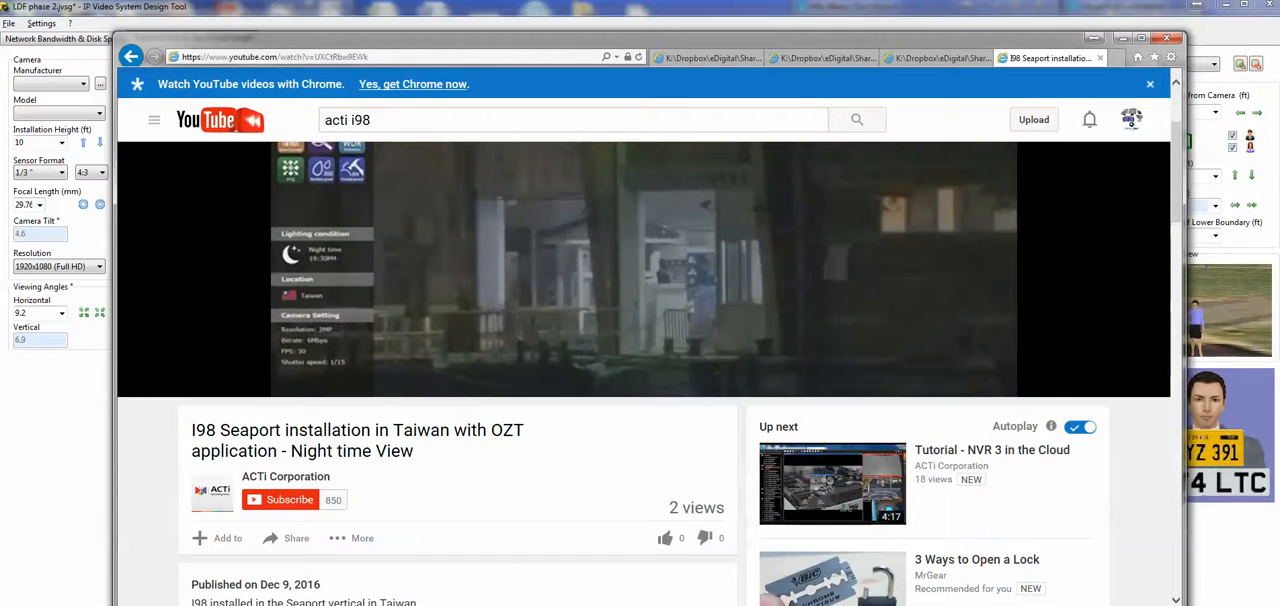
scroll(down, 3)
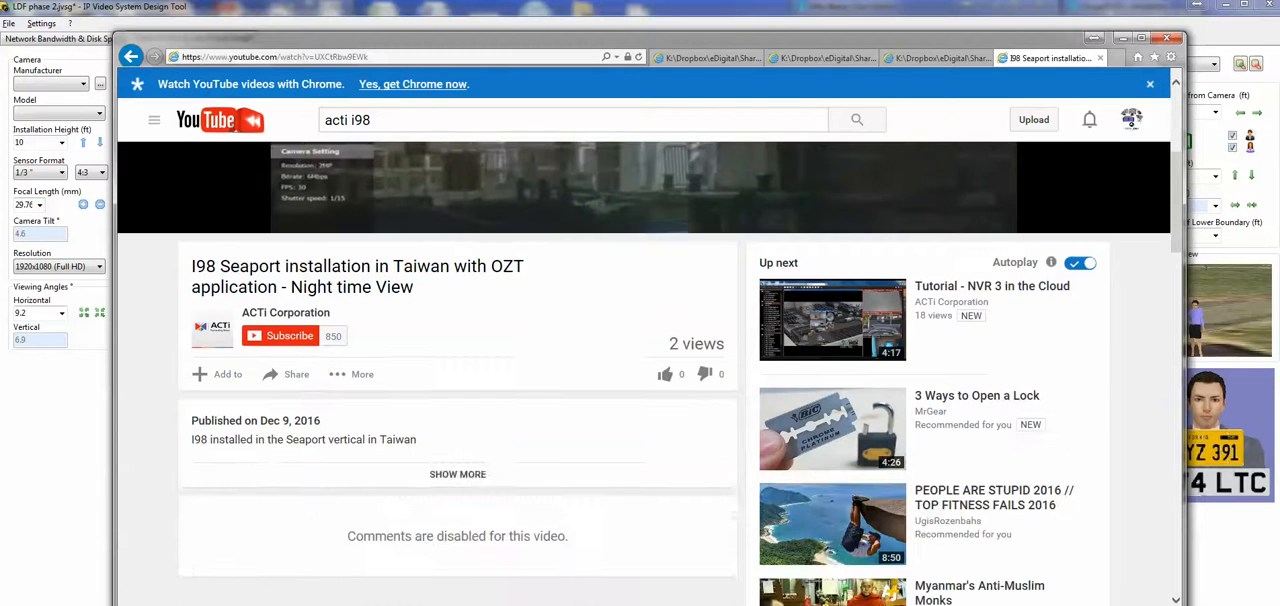
click(644, 190)
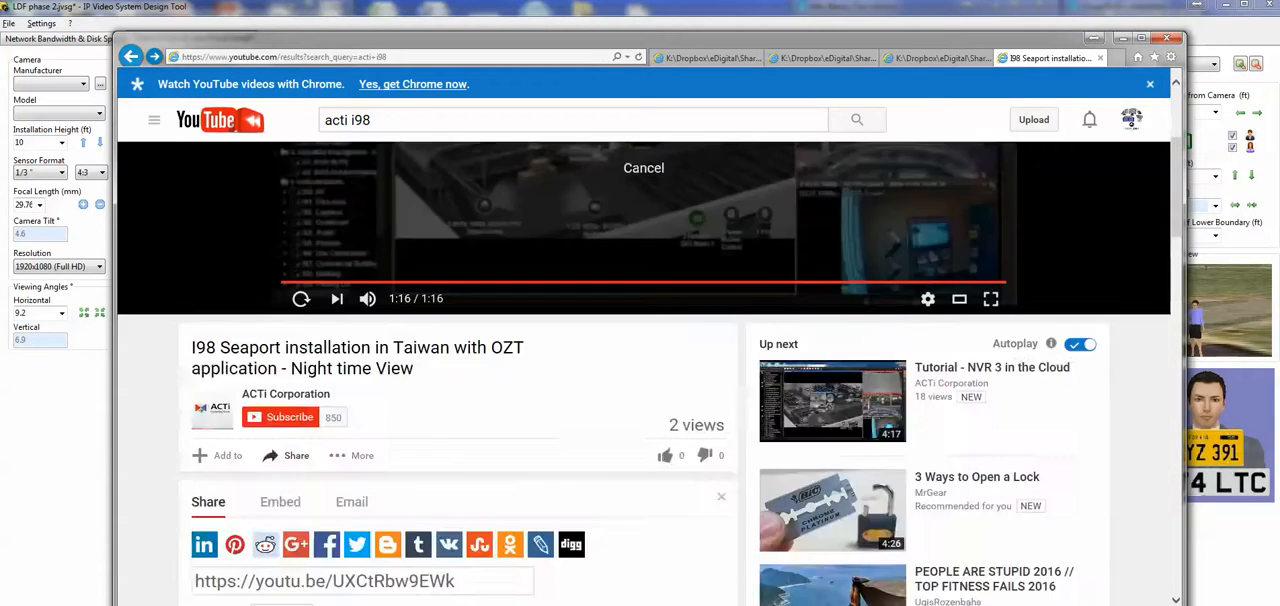
Return to the acti i98 results and run a Bing web search for 'acti'
click(132, 56)
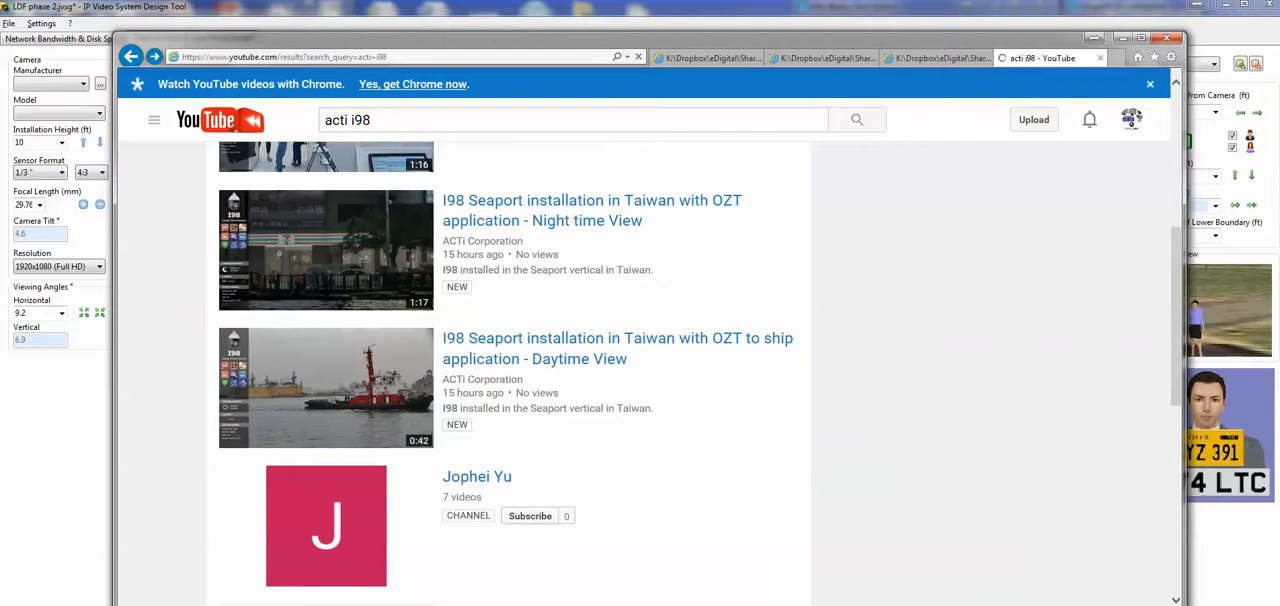
click(324, 388)
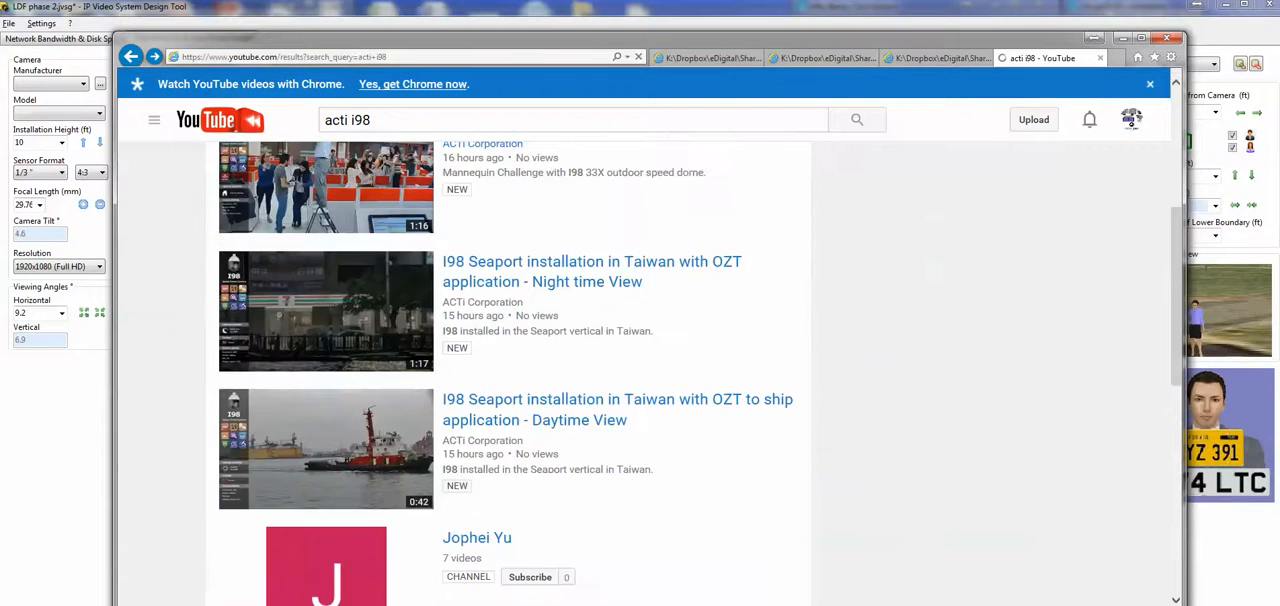
scroll(down, 3)
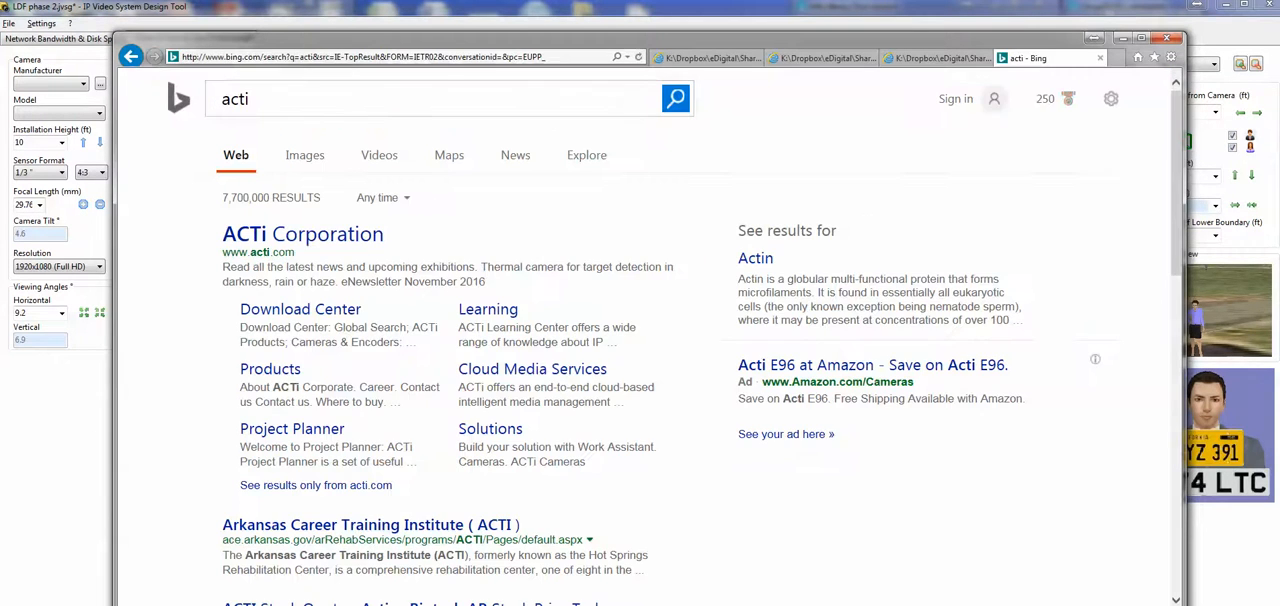
Go to the ACTi Corporation site, quick-search i98 and view the I98 page's Resources
click(302, 234)
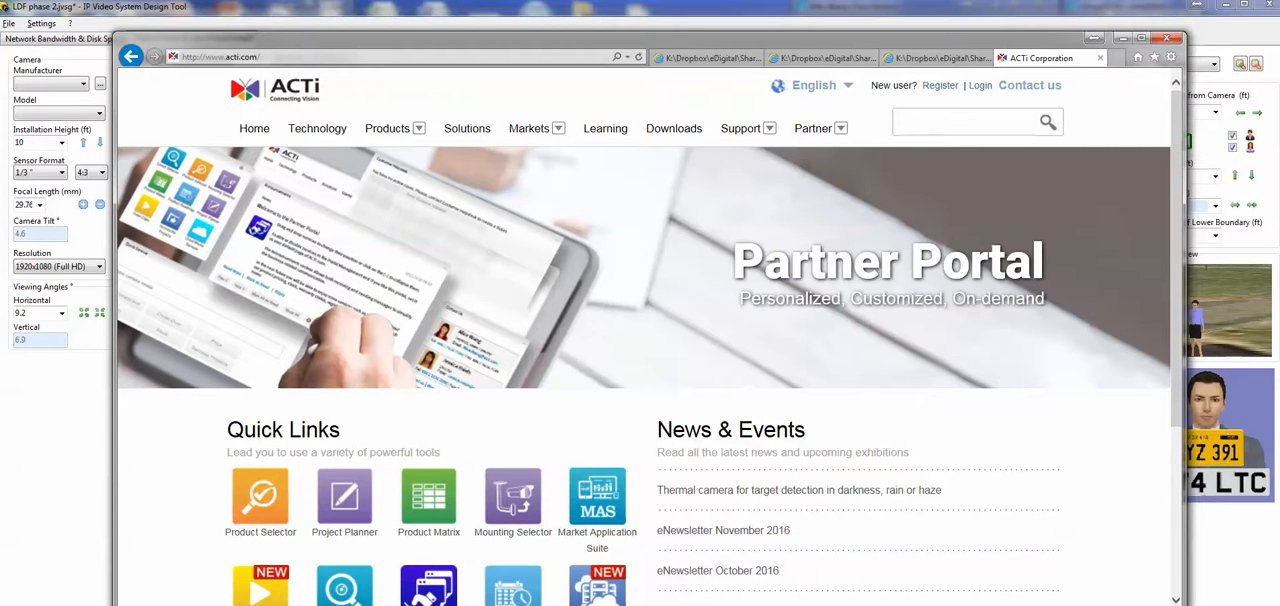
text(i98)
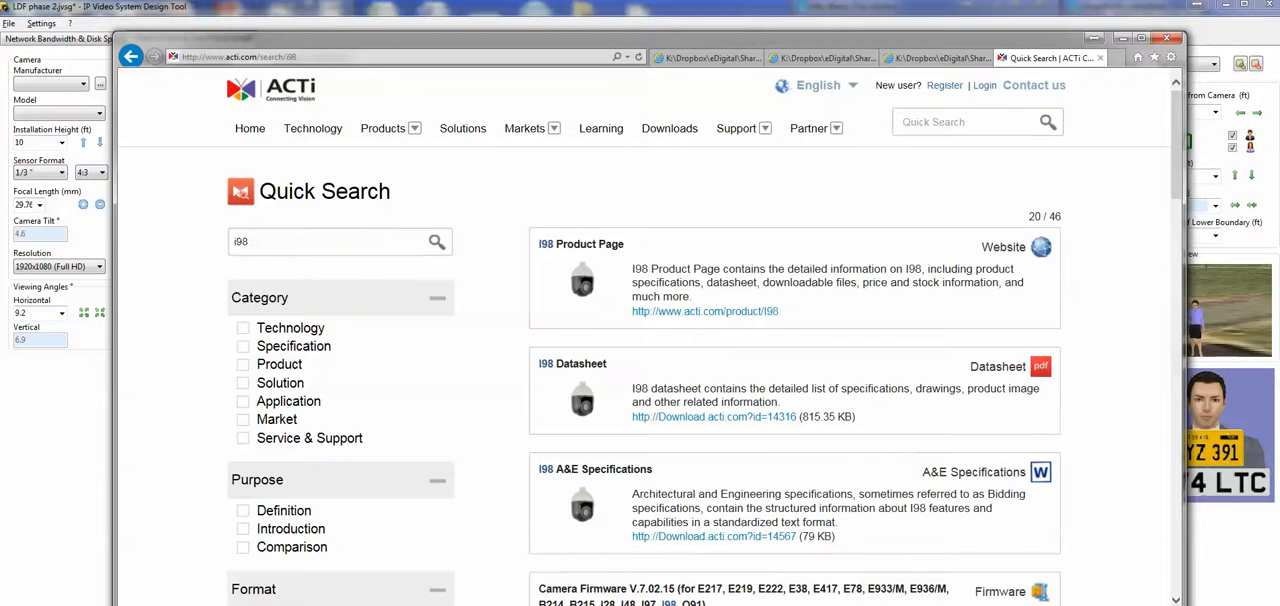
scroll(down, 3)
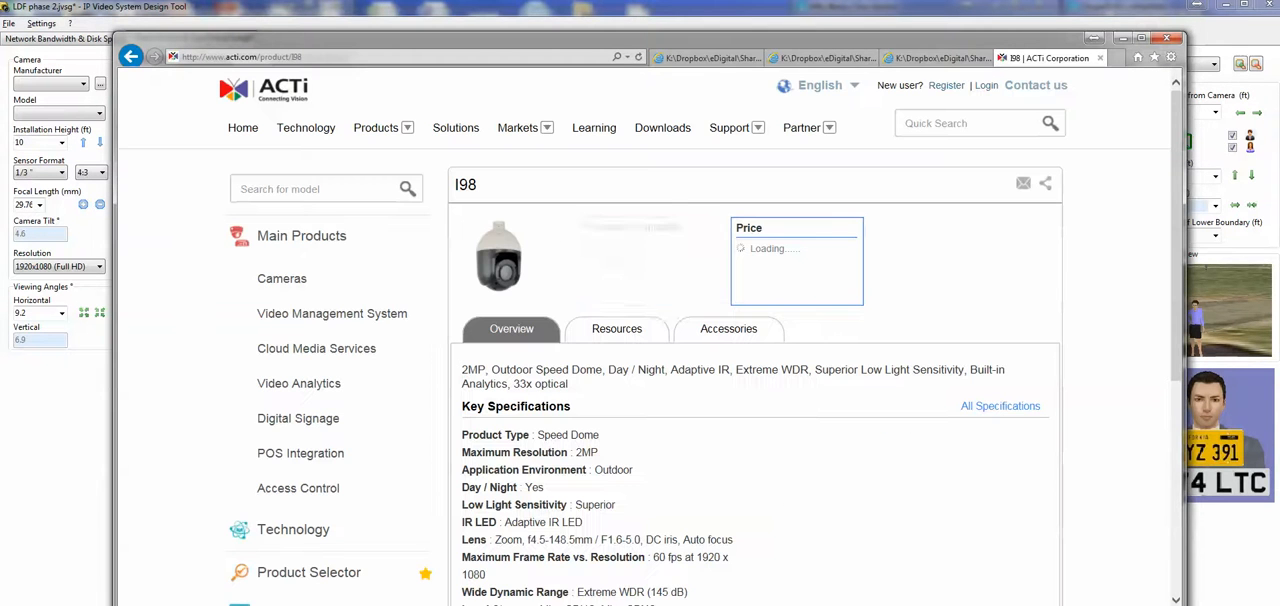
click(616, 328)
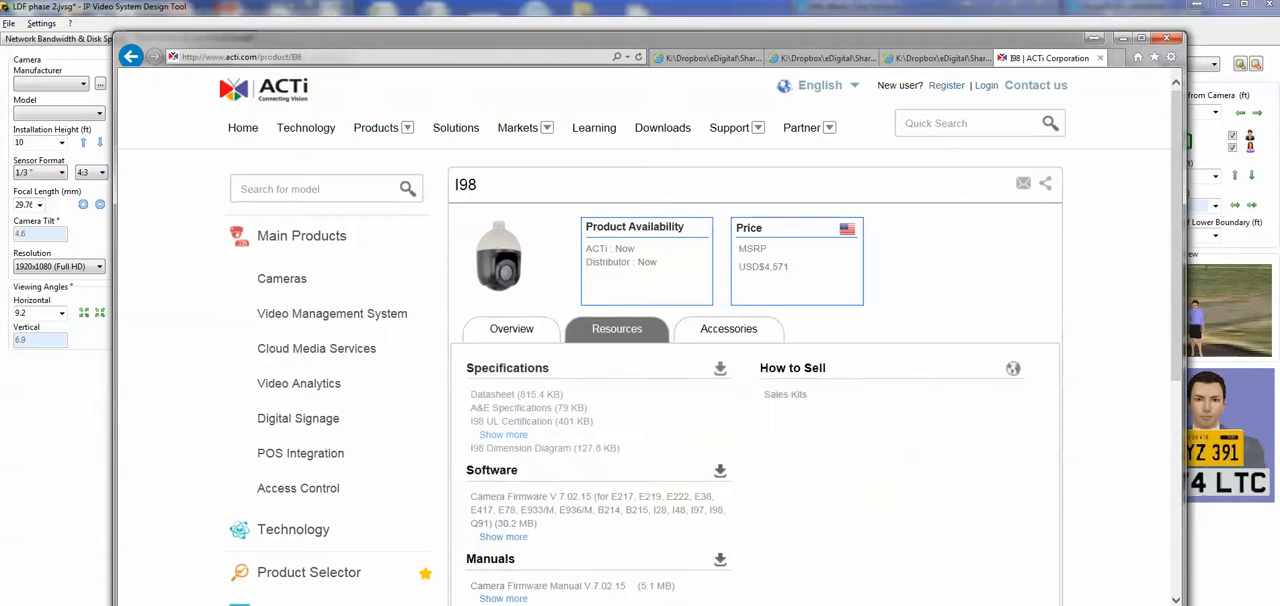
Scroll the I98 Overview to review its key specifications and demo videos
scroll(down, 3)
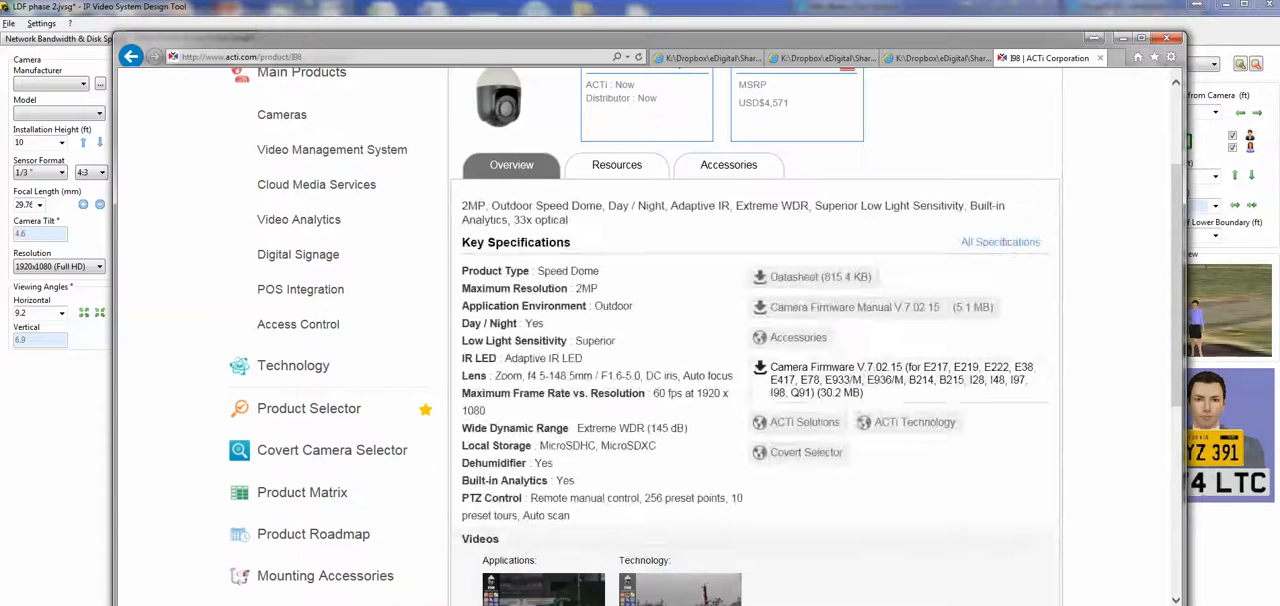
scroll(down, 3)
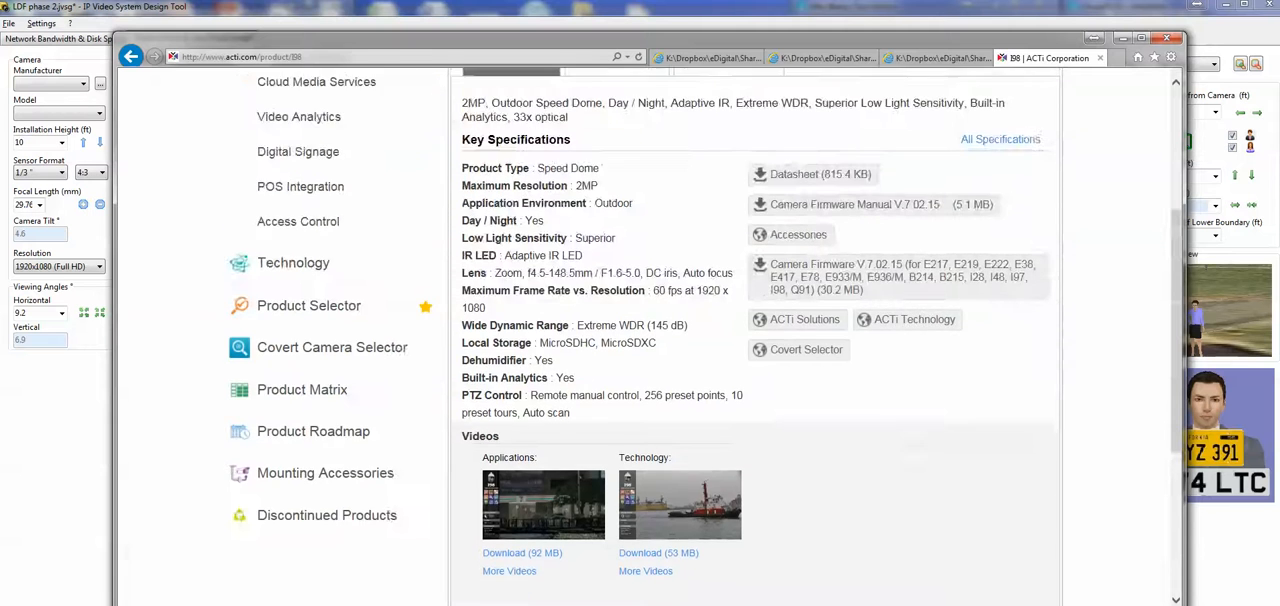
scroll(down, 3)
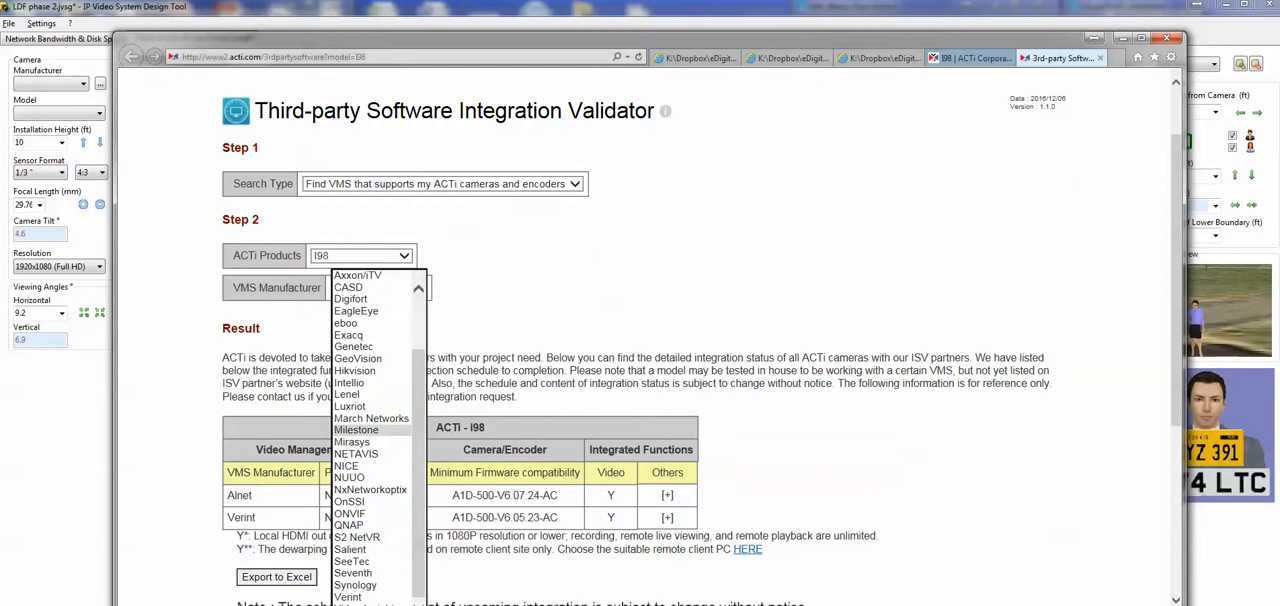
List the VMS manufacturers in the Integration Validator, then return to the camera design tool
click(356, 430)
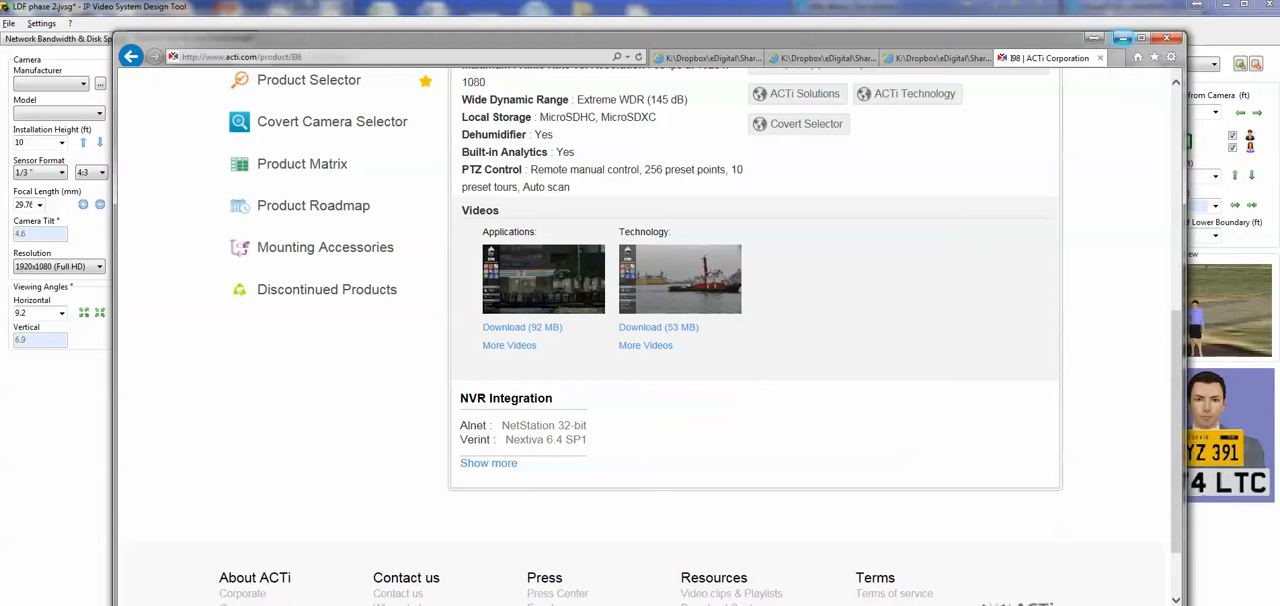
click(192, 38)
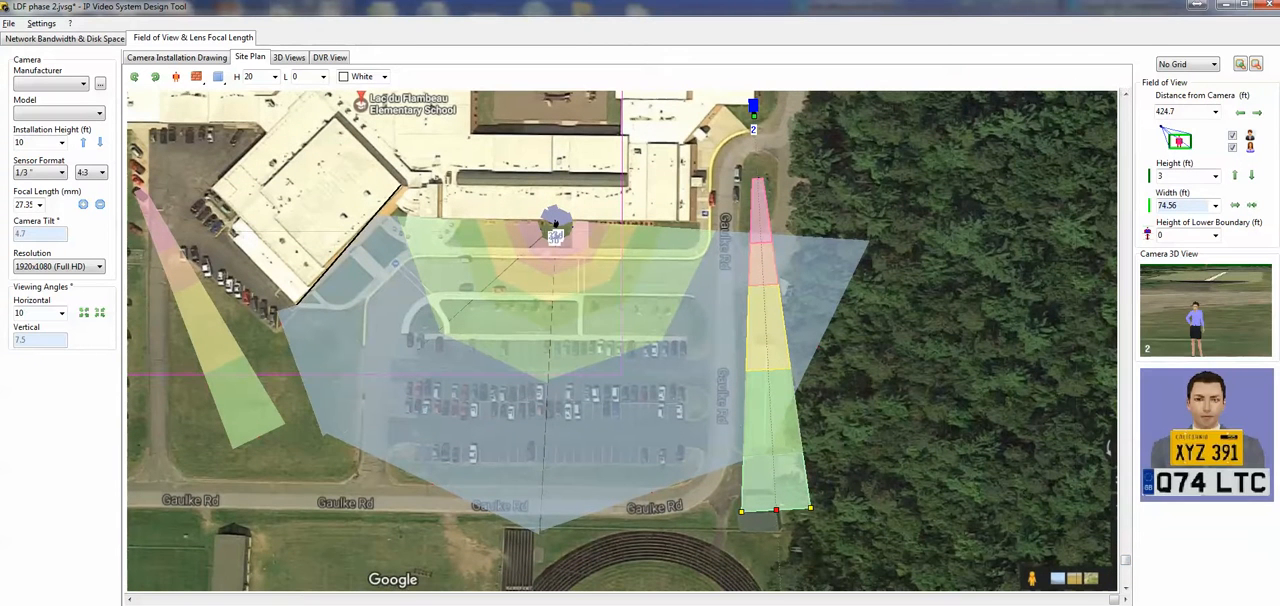
Drag the right camera's coverage zone shorter, select the central 5MP dome camera and view its 46.55° horizontal angle
drag(776, 510, 756, 328)
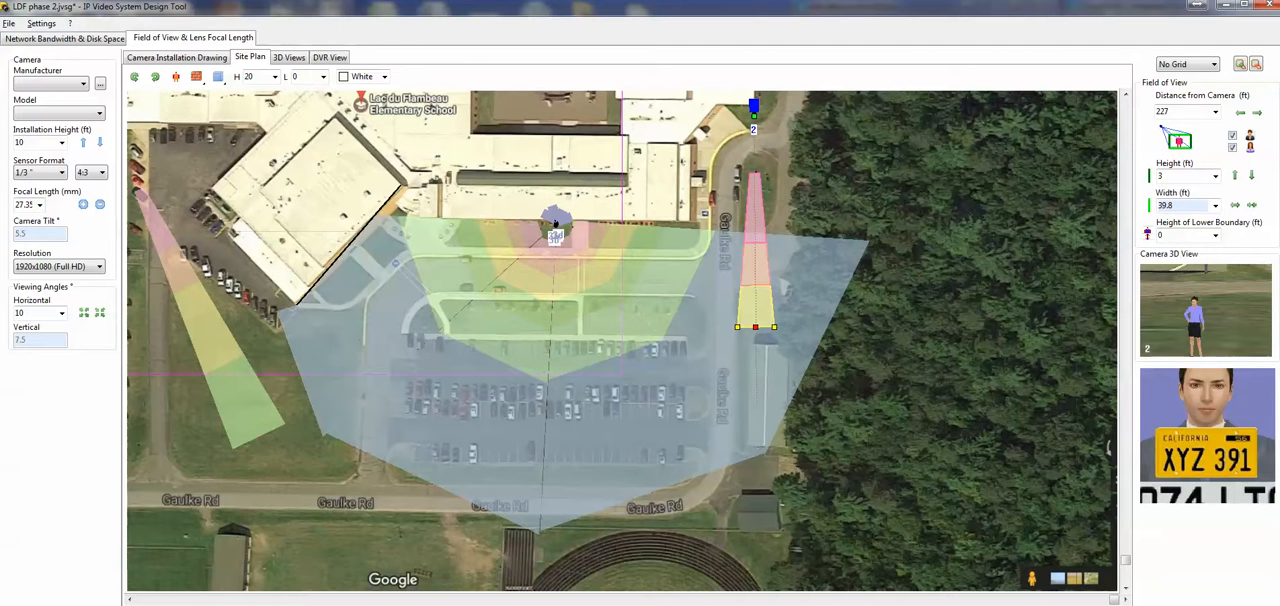
drag(756, 328, 762, 378)
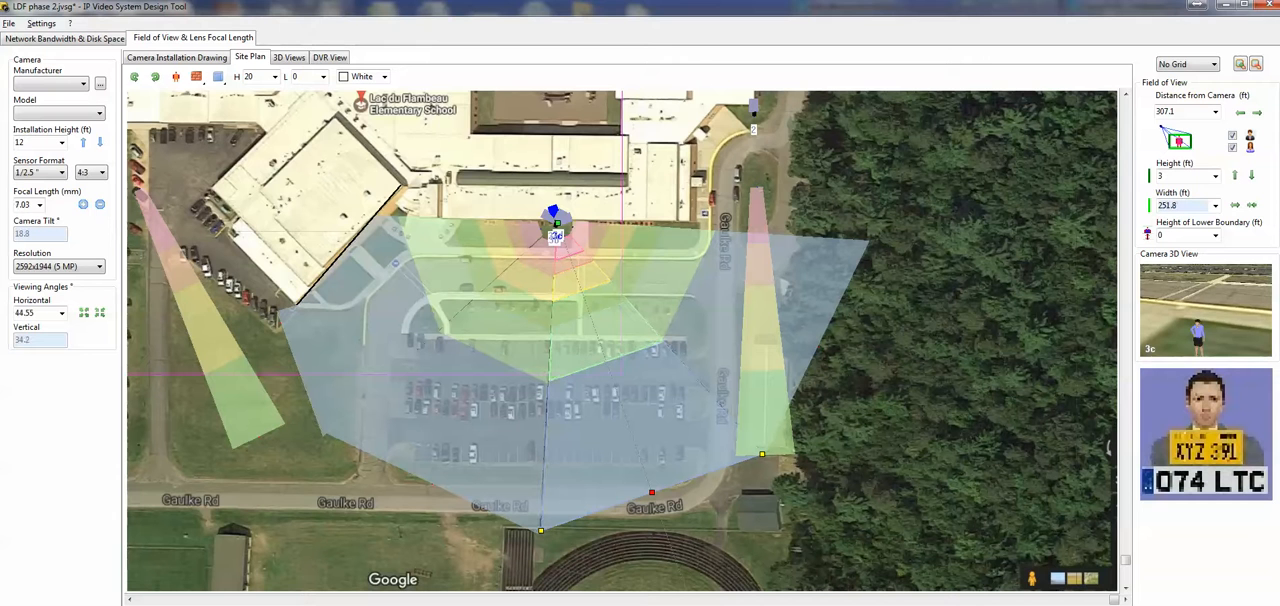
click(36, 312)
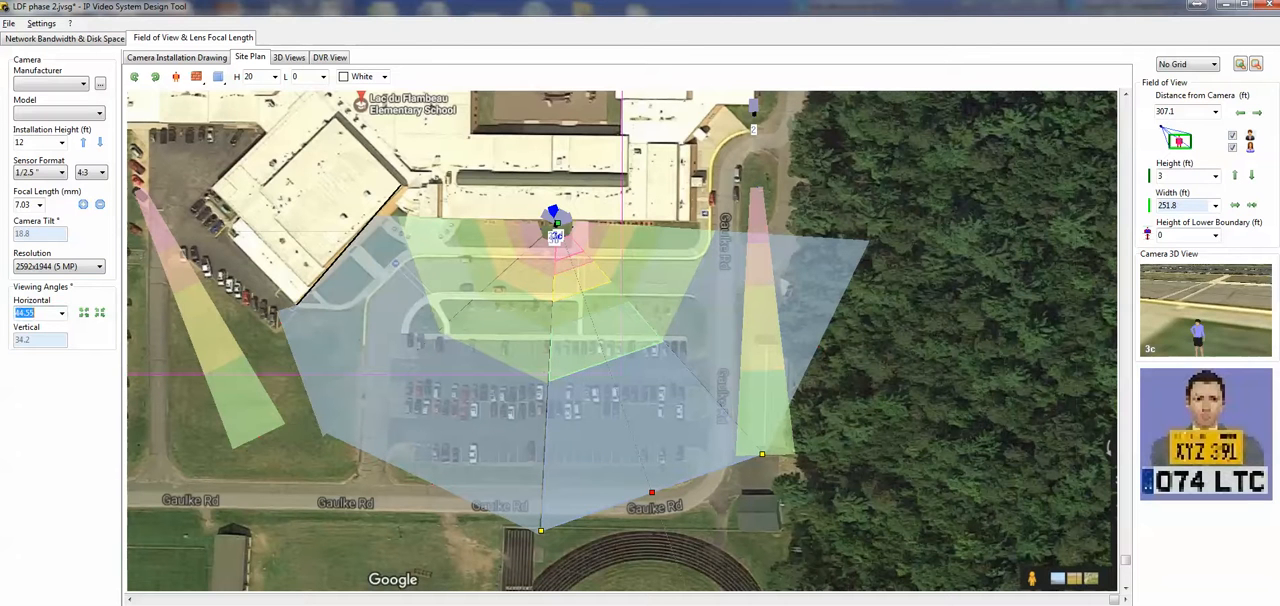